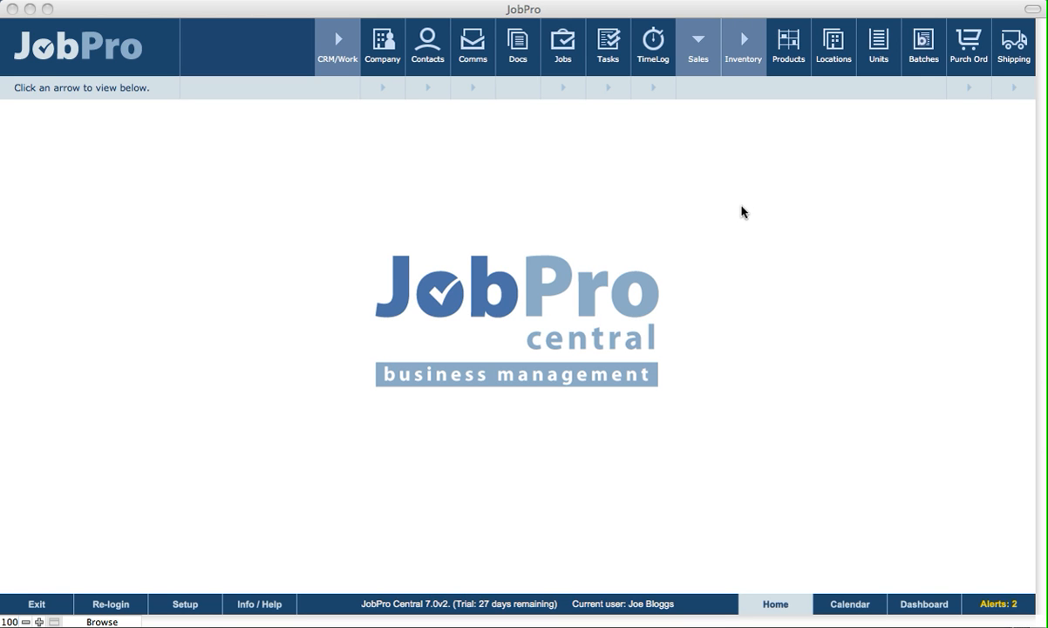
mouse_move(585, 261)
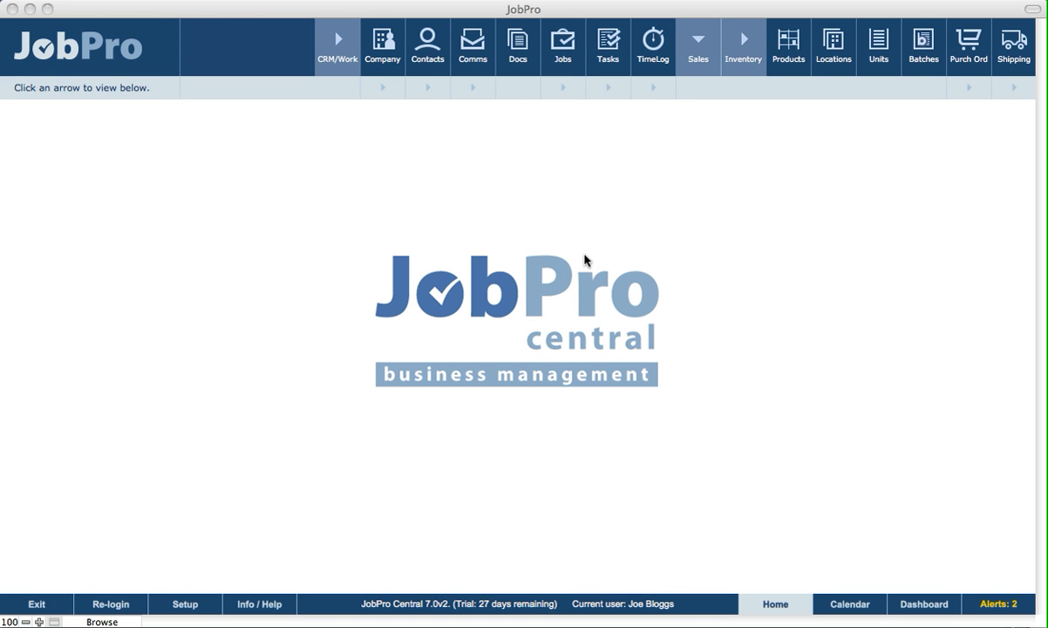
mouse_move(494, 295)
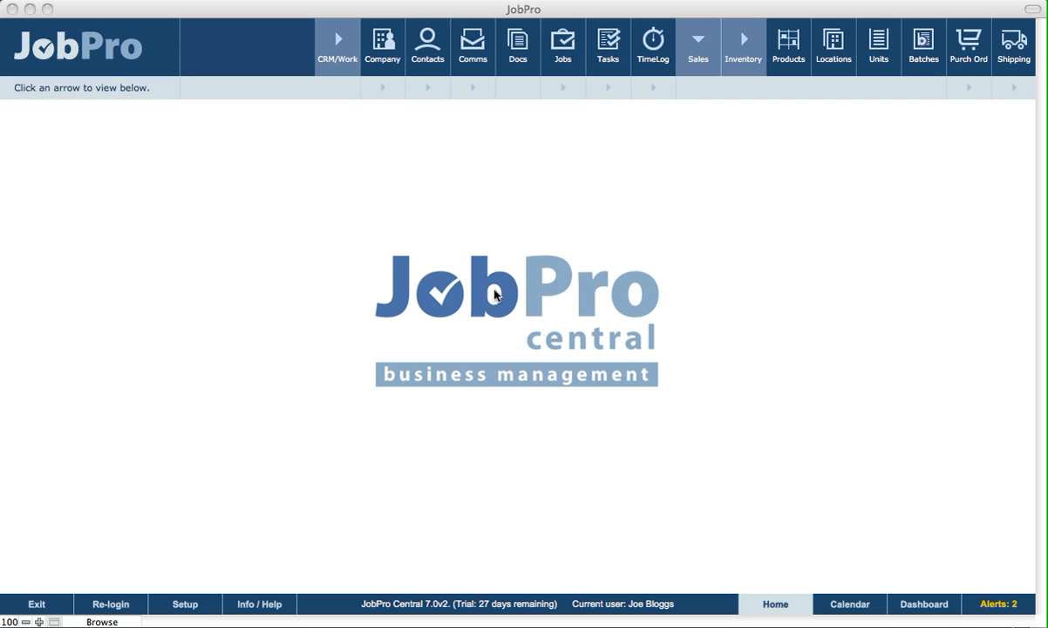
mouse_move(495, 295)
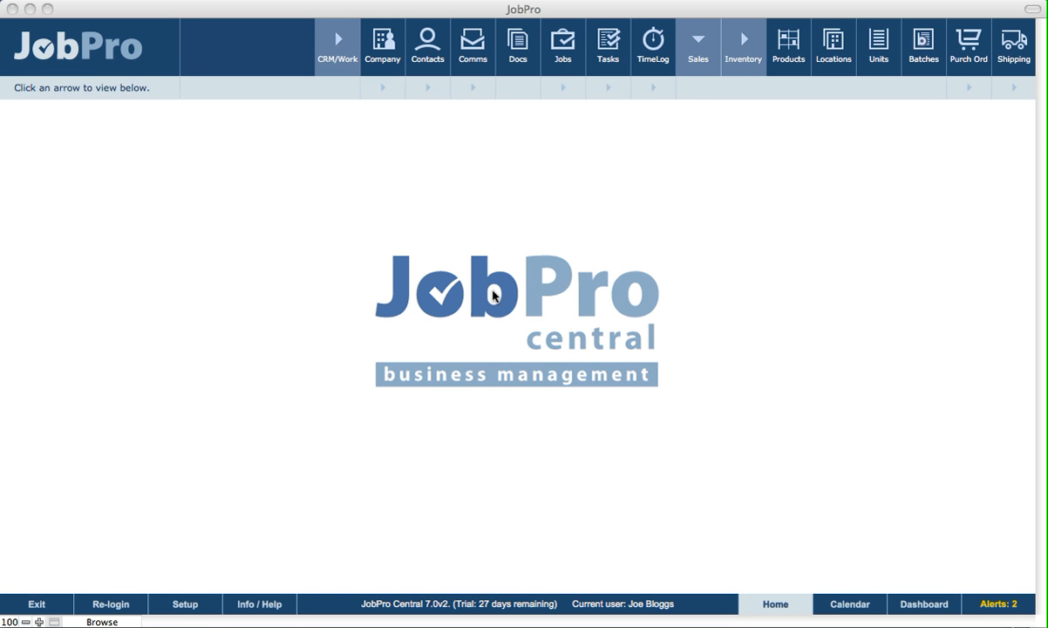
mouse_move(827, 245)
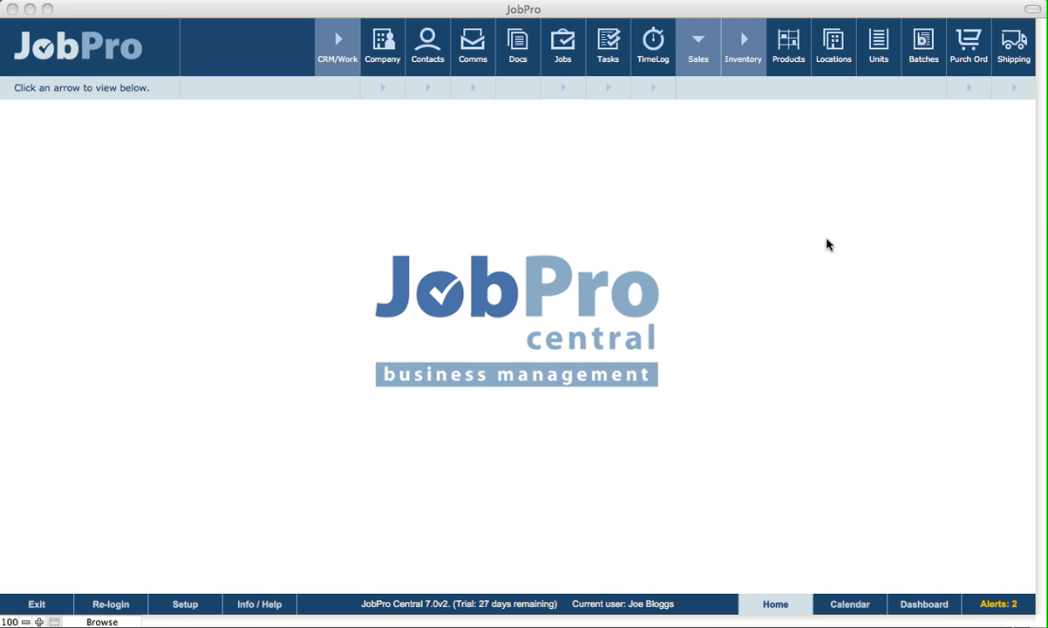
mouse_move(809, 117)
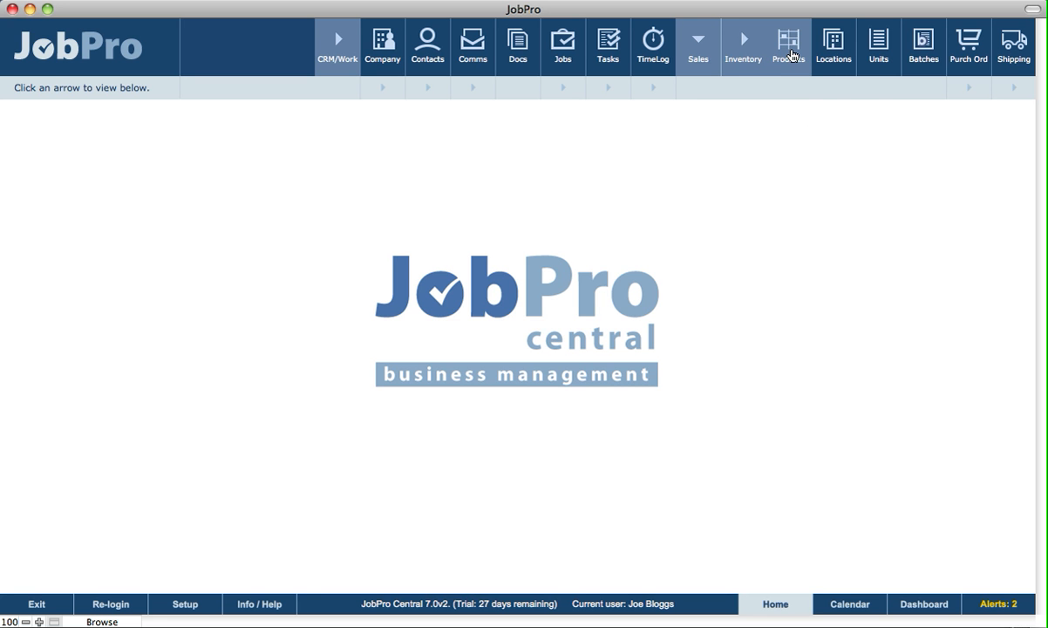
- Show Product XYZ's stock: Cork Main Warehouse 8 and Main stock location 7
left_click(787, 46)
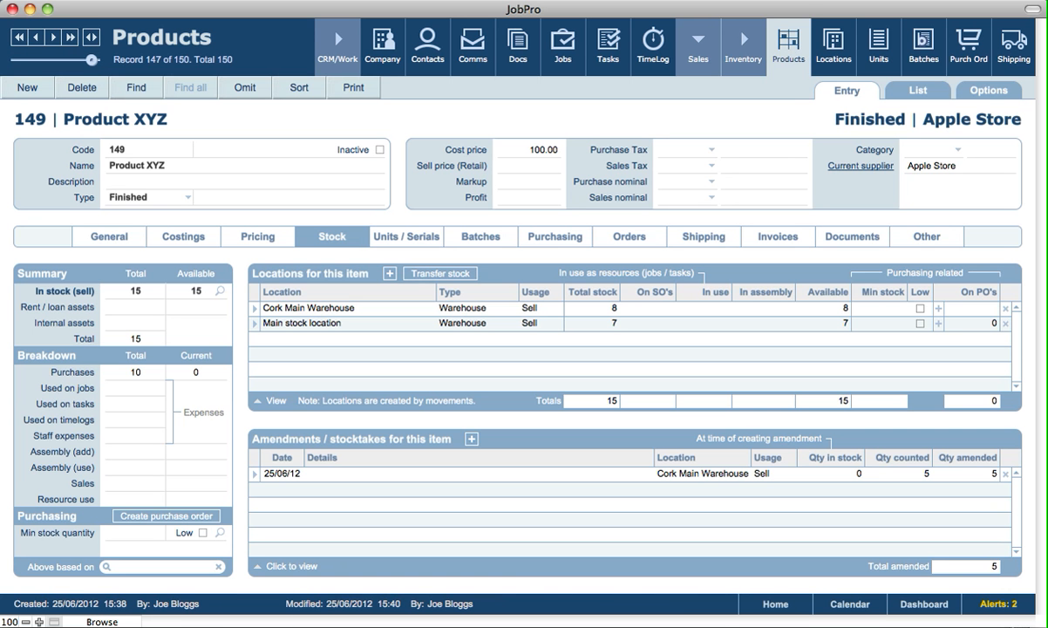
mouse_move(696, 130)
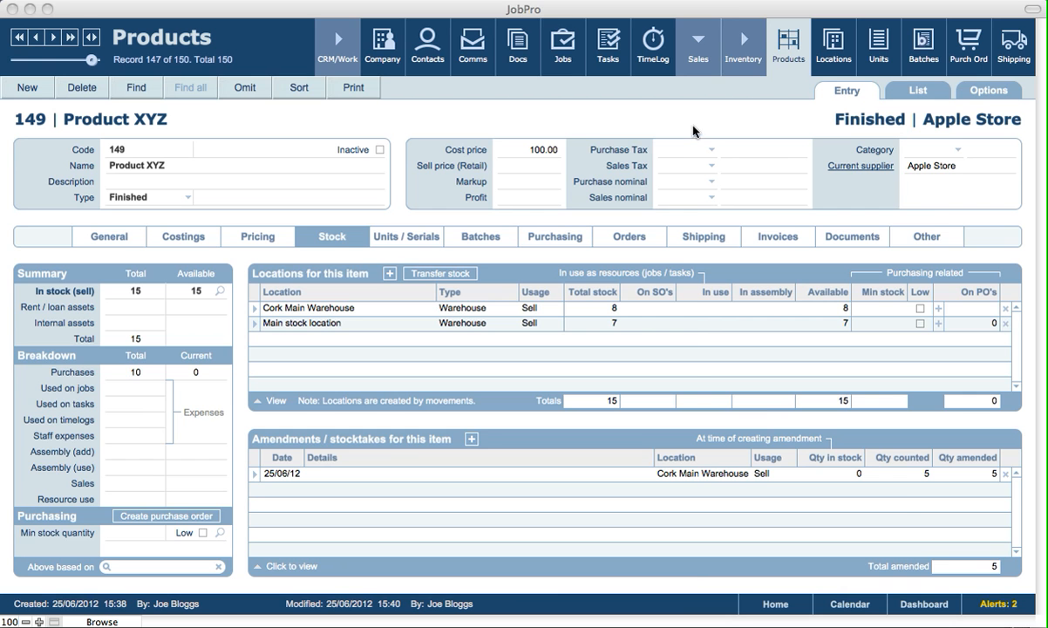
- Run the out-of-sync stock quantities check and dismiss its no-records message
left_click(988, 89)
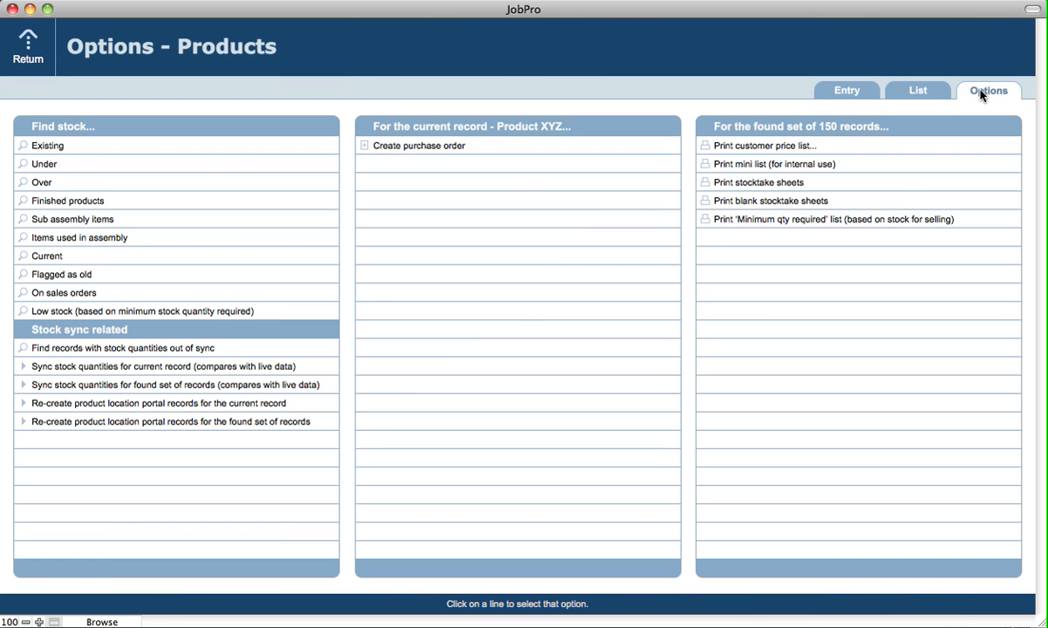
mouse_move(61, 354)
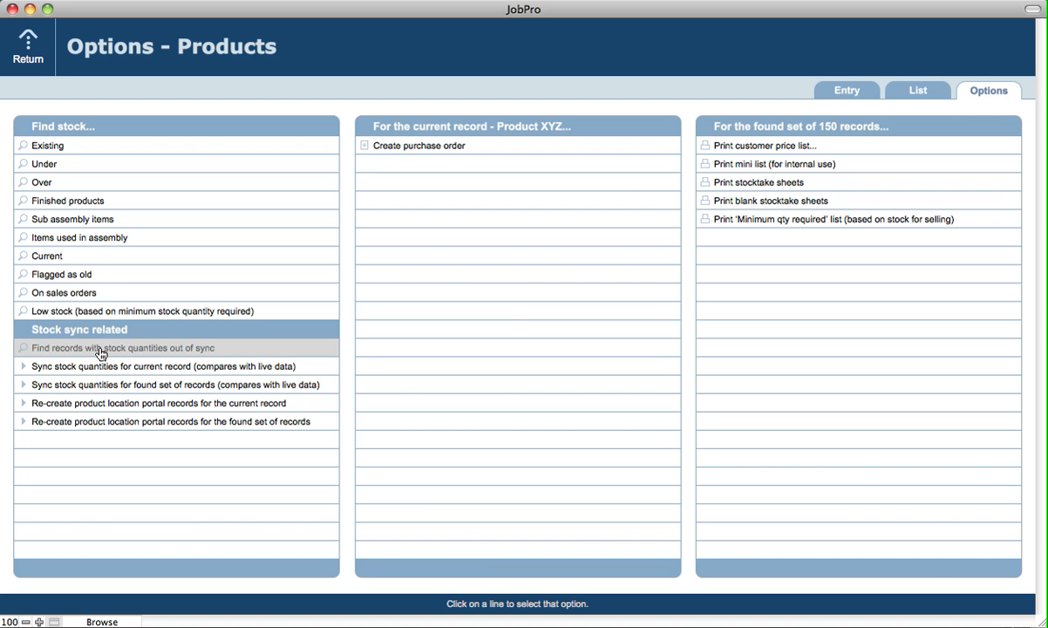
left_click(122, 347)
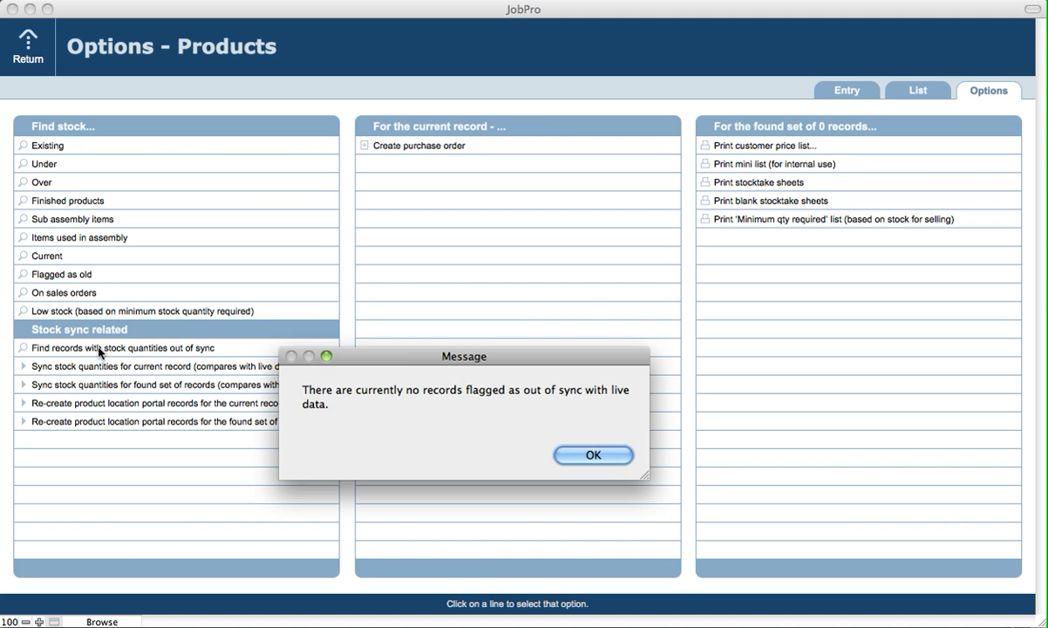
left_click_drag(464, 356, 504, 273)
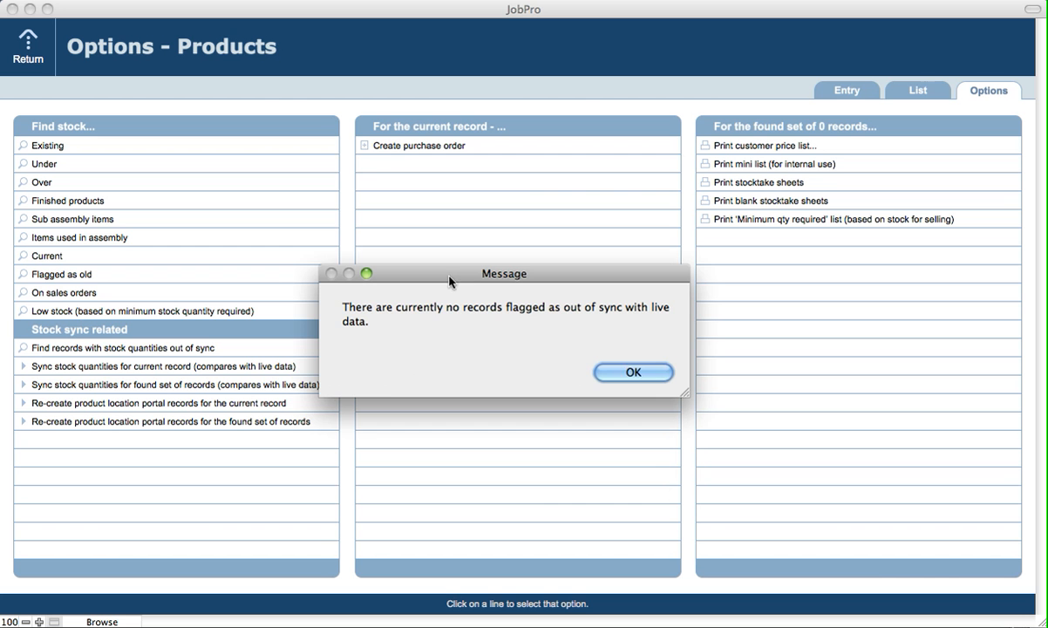
mouse_move(622, 358)
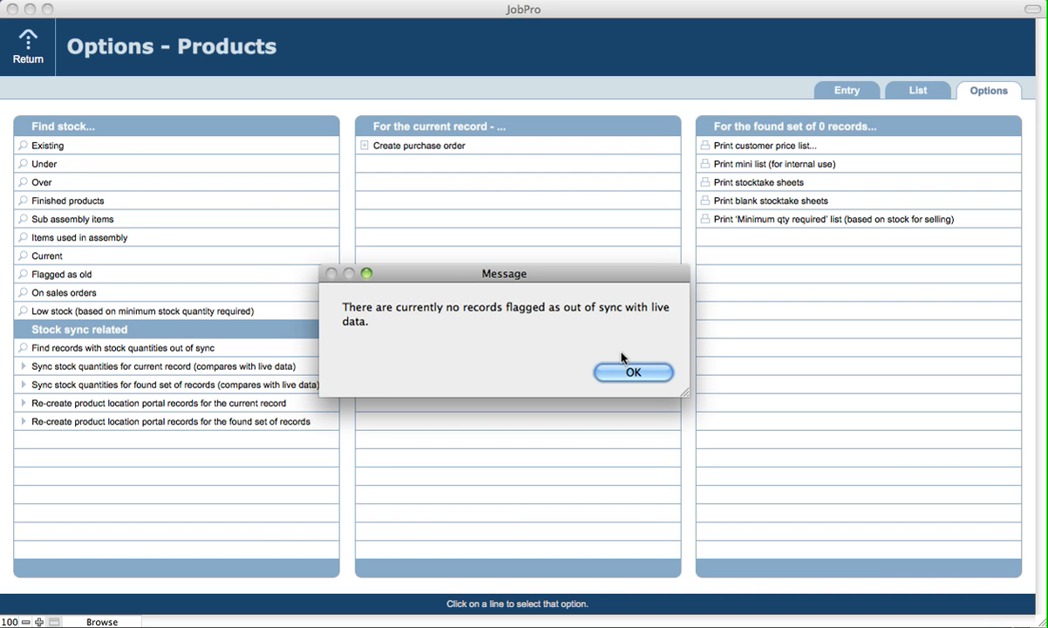
mouse_move(442, 328)
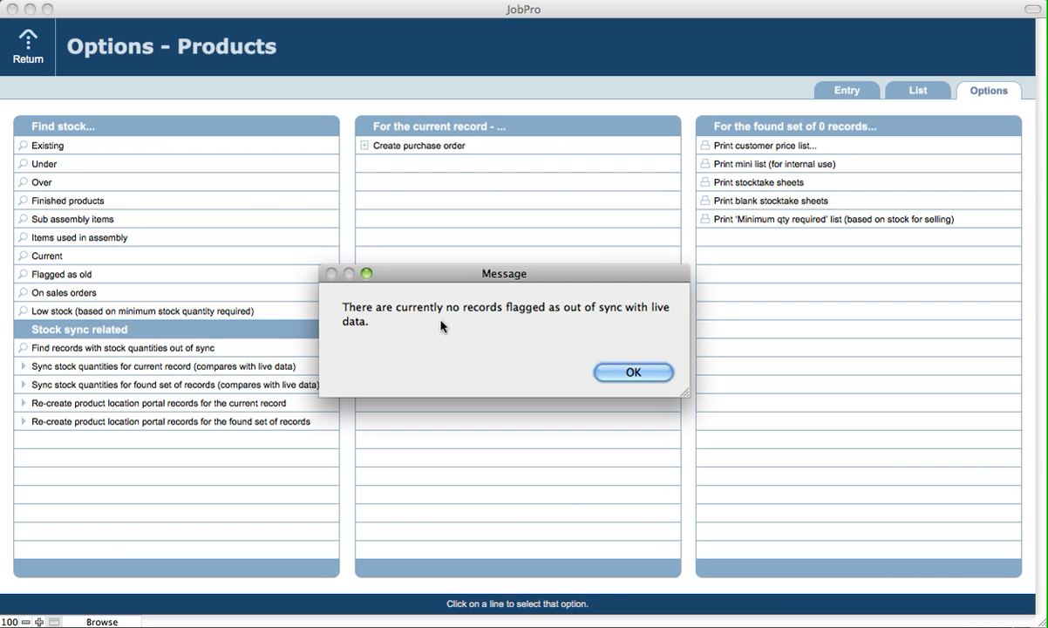
left_click(633, 371)
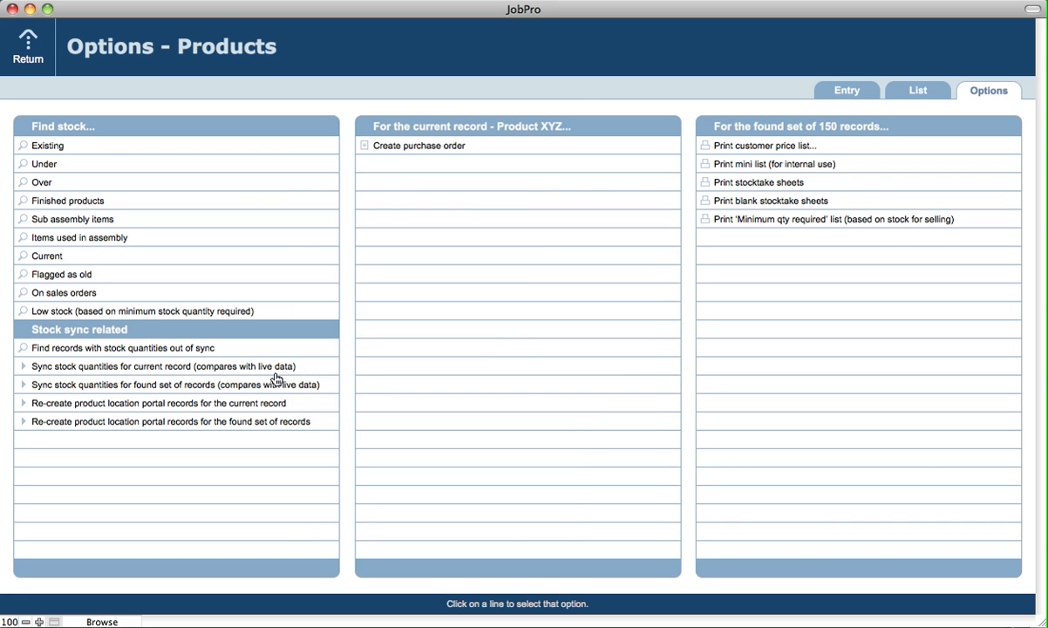
mouse_move(266, 377)
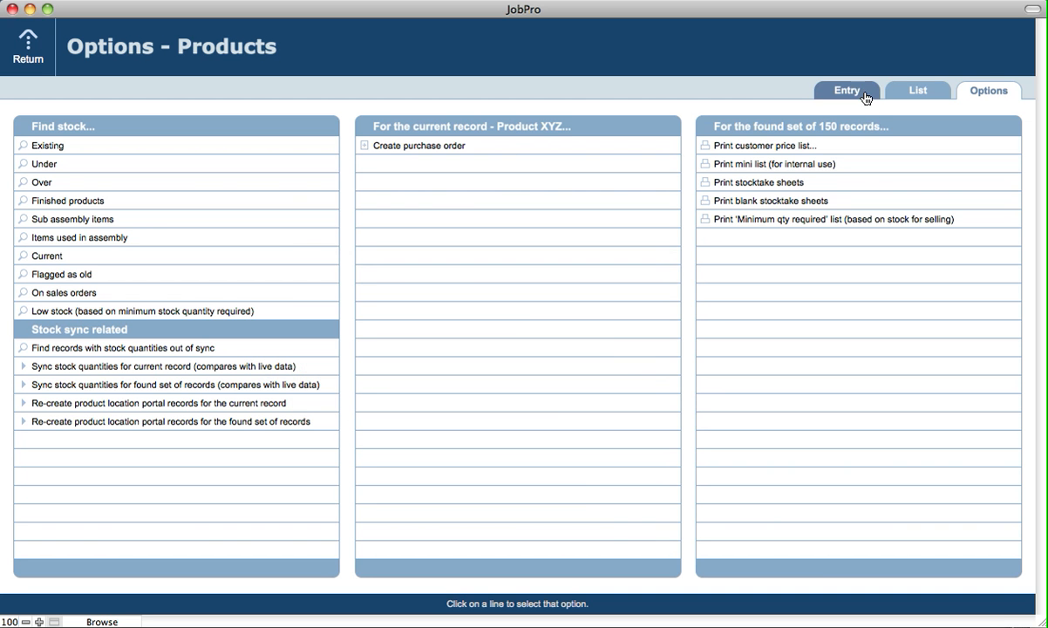
- Show Cork Main Warehouse's stock sync details, with indexed and calculated both 8
left_click(846, 90)
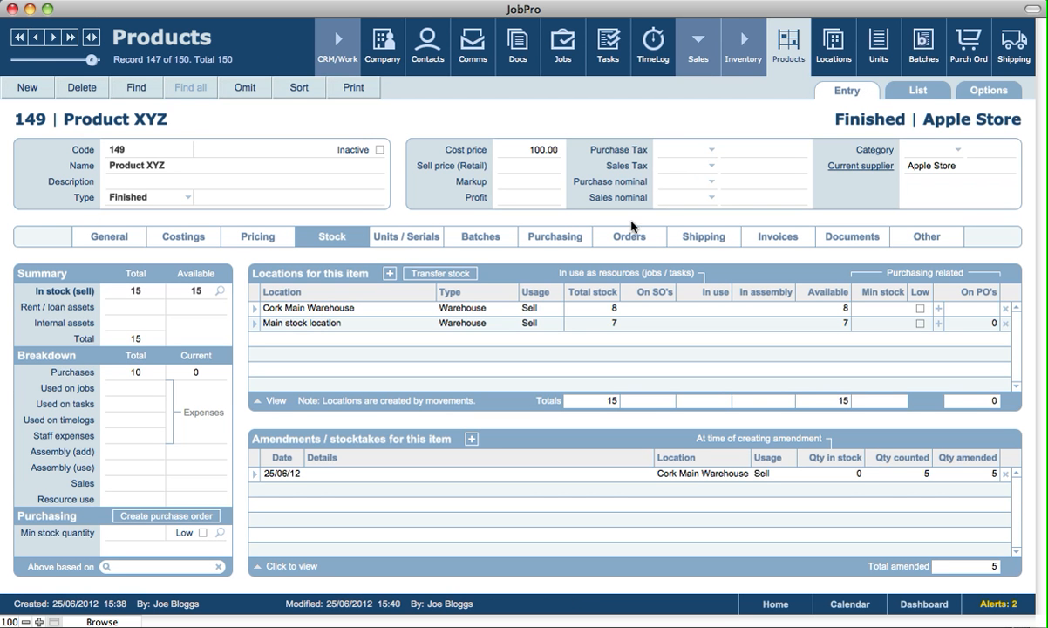
mouse_move(521, 283)
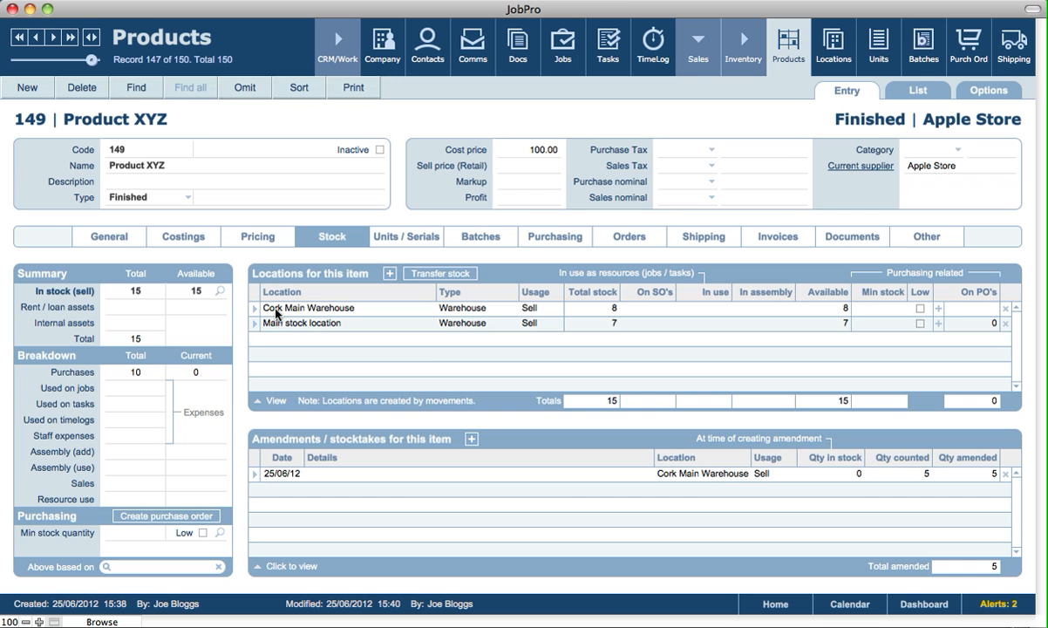
mouse_move(335, 314)
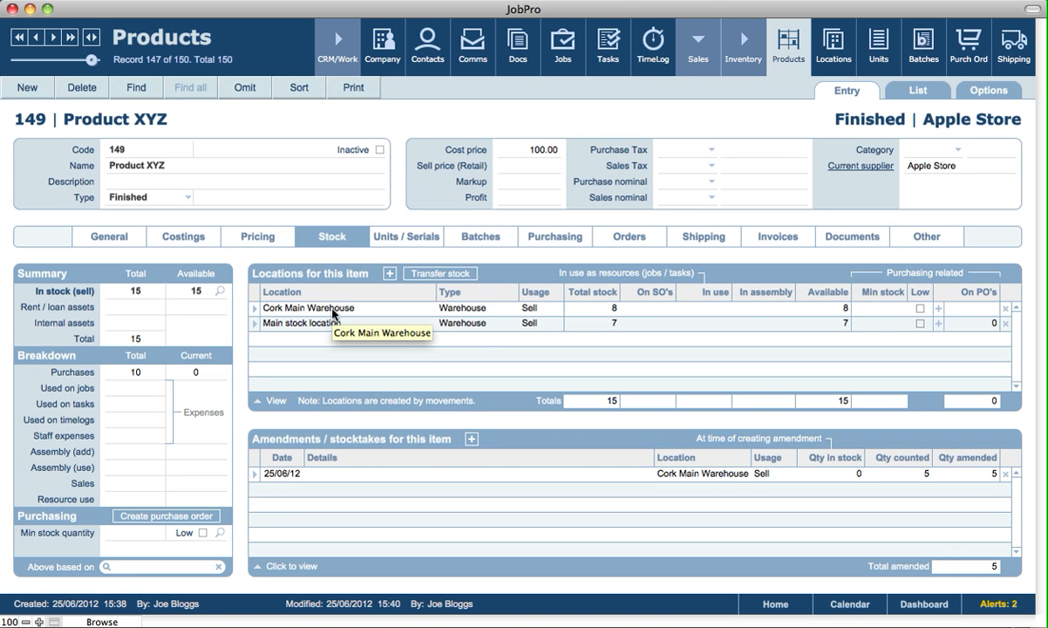
mouse_move(290, 323)
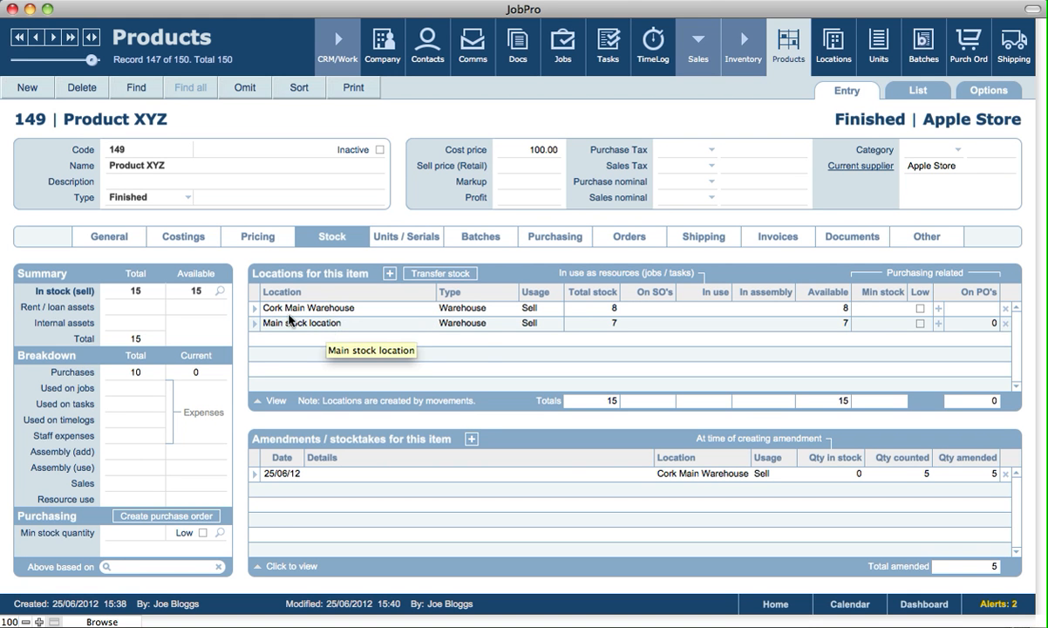
mouse_move(439, 324)
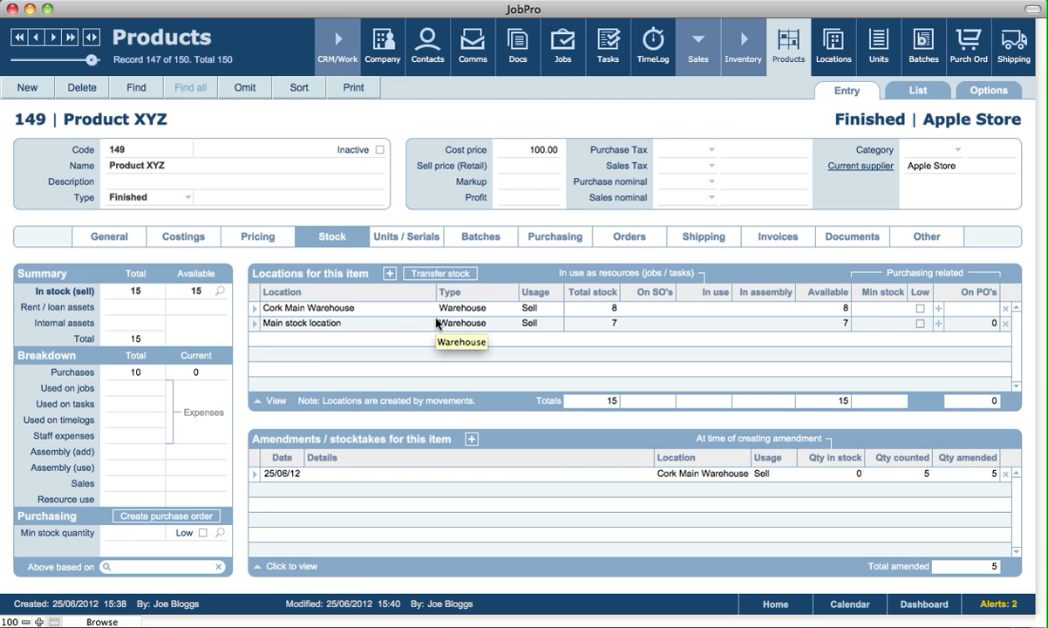
mouse_move(266, 311)
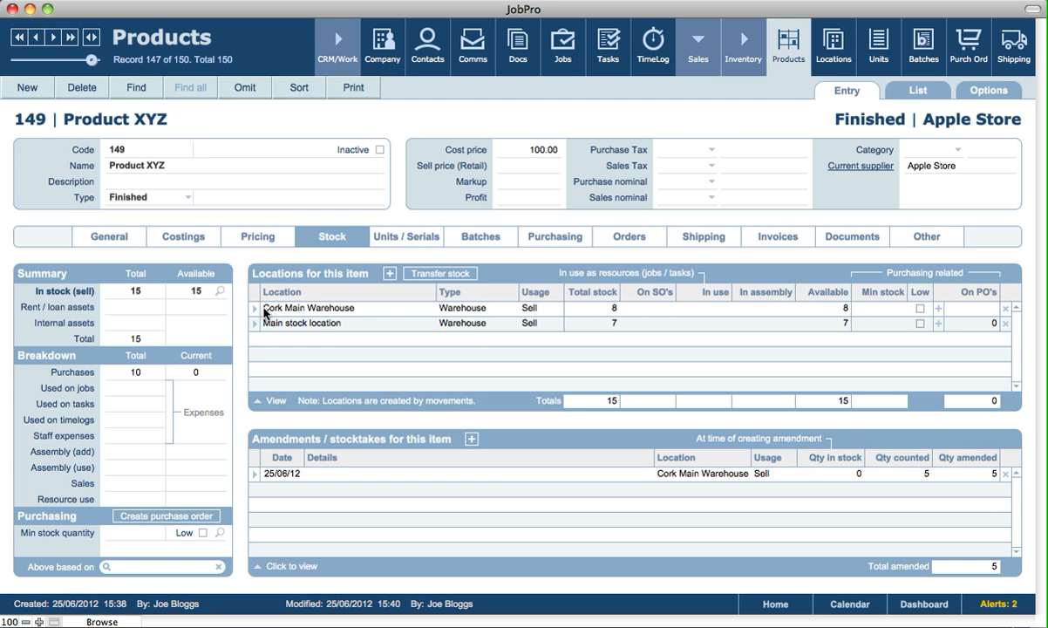
mouse_move(301, 313)
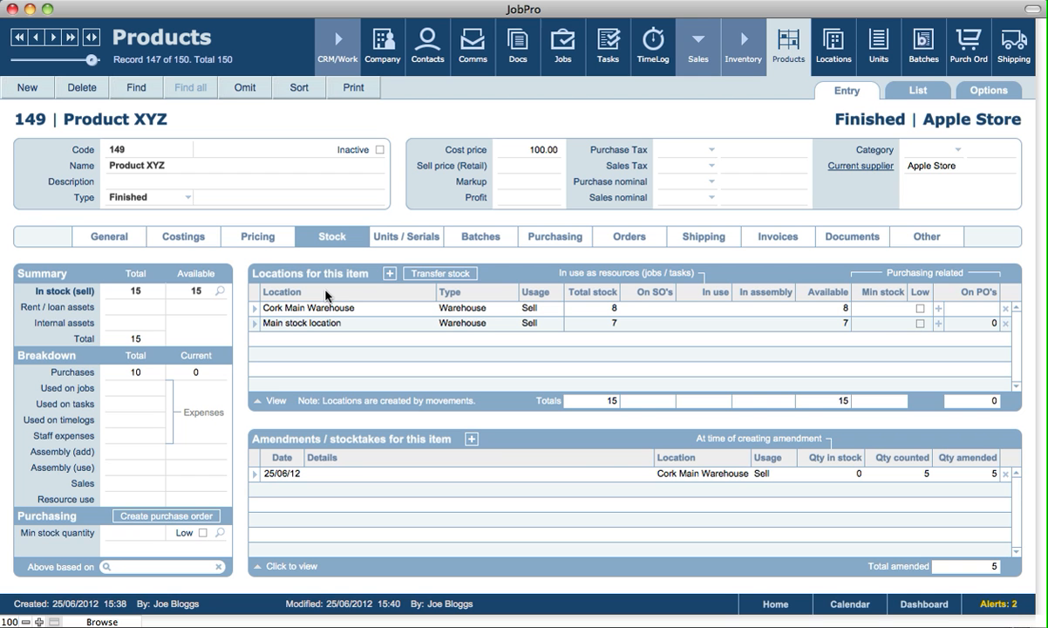
mouse_move(325, 291)
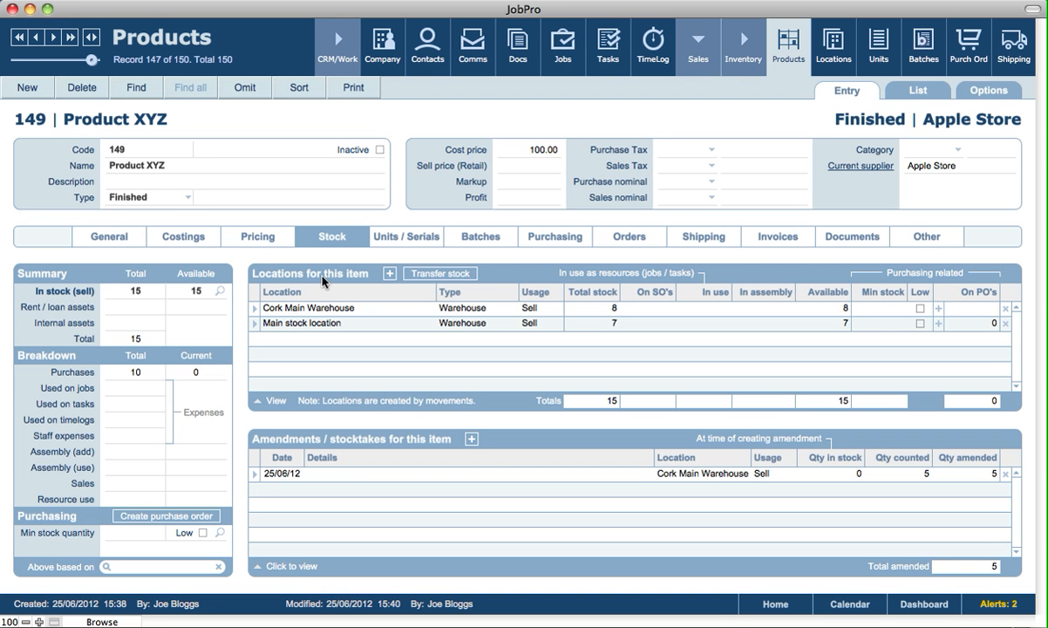
mouse_move(257, 312)
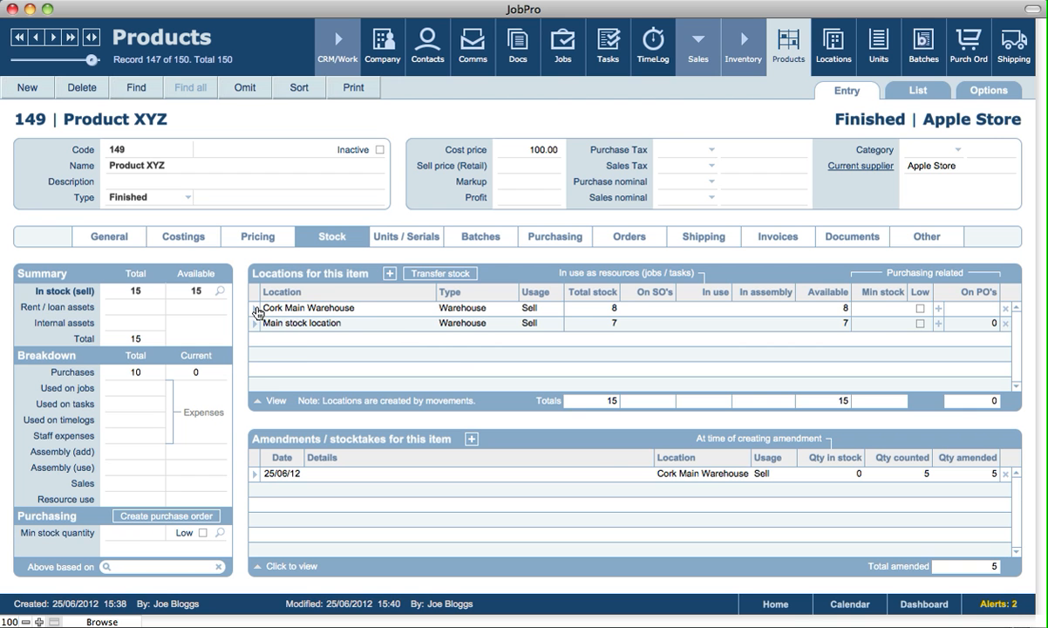
mouse_move(256, 312)
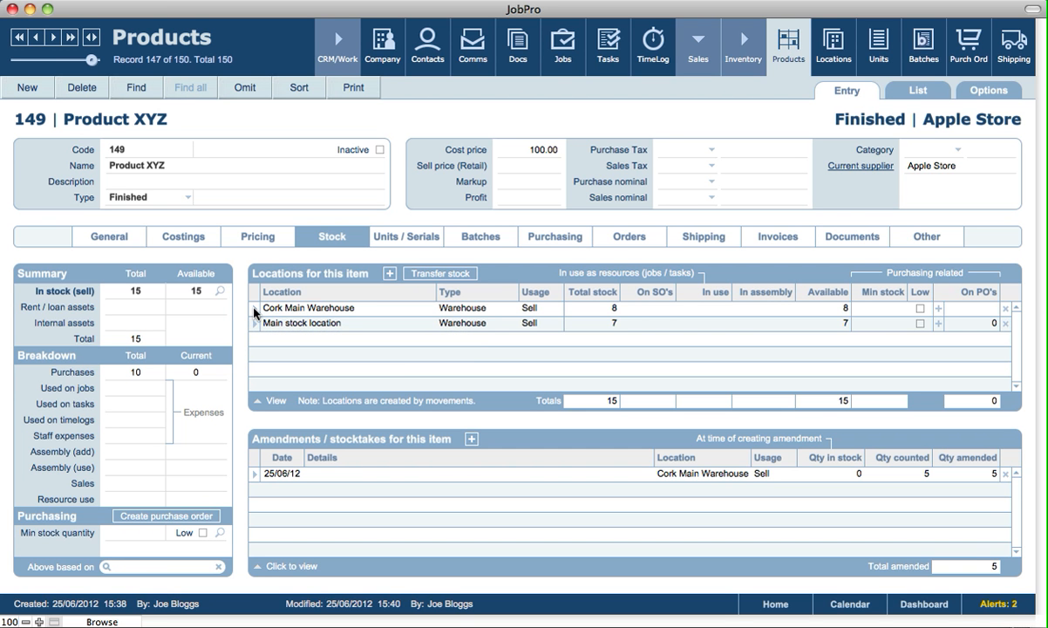
left_click(308, 308)
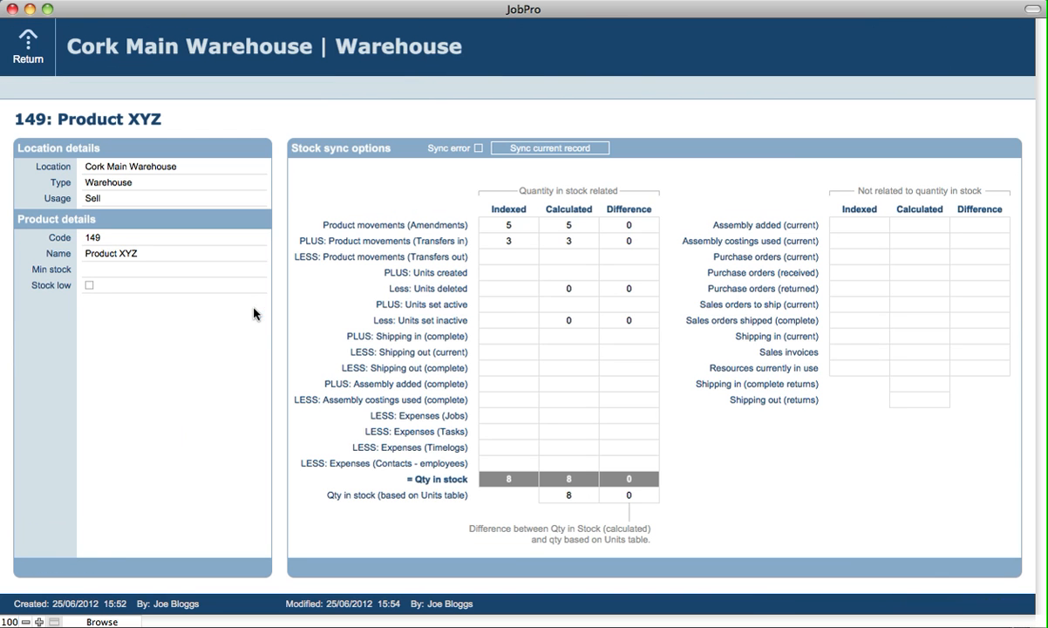
mouse_move(370, 170)
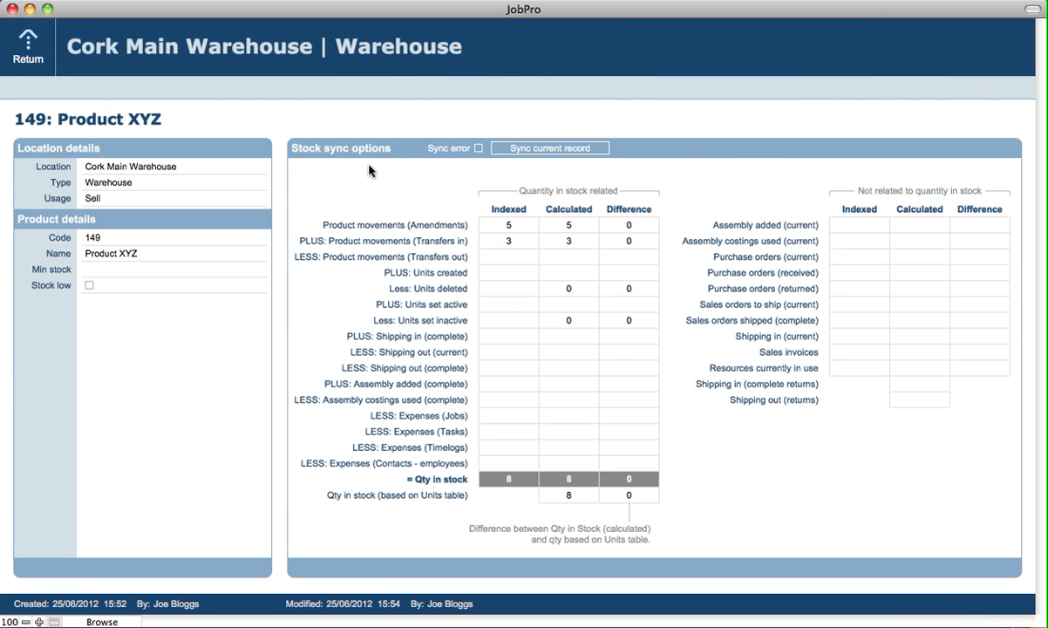
mouse_move(401, 144)
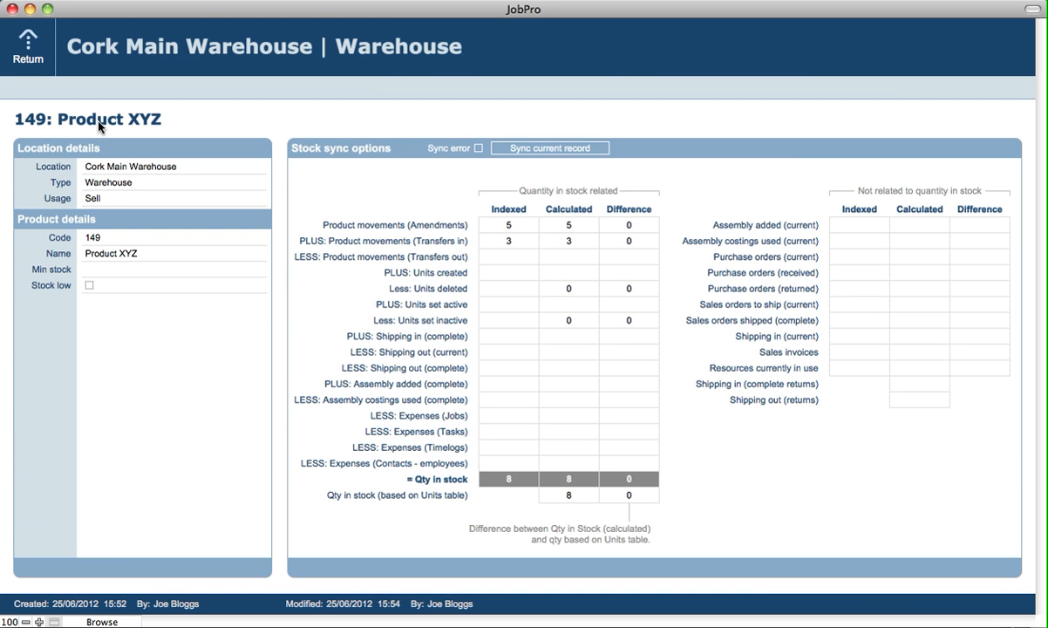
mouse_move(72, 177)
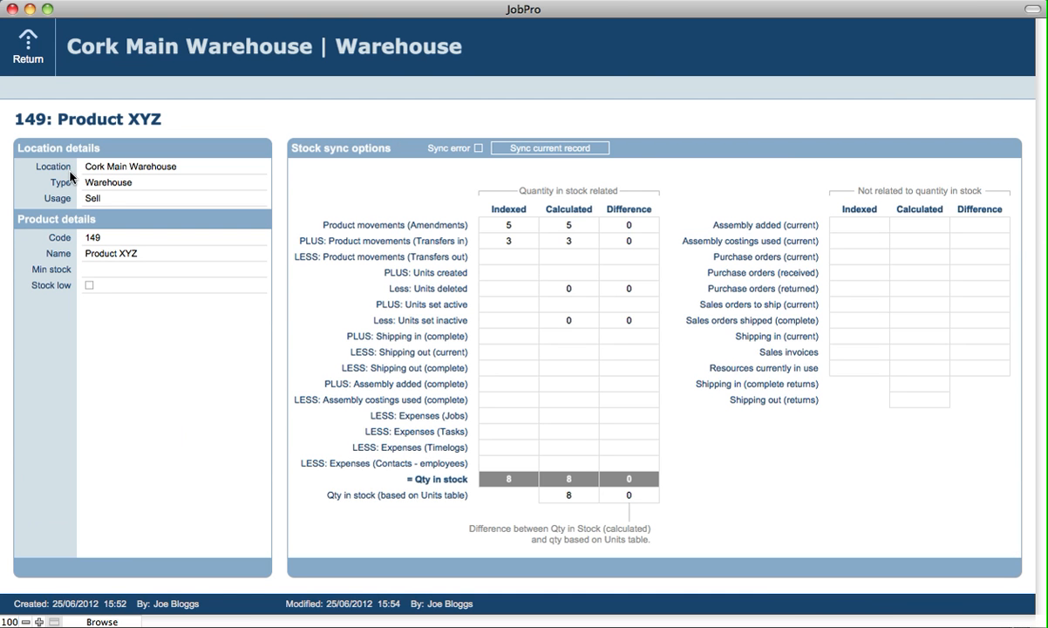
mouse_move(578, 210)
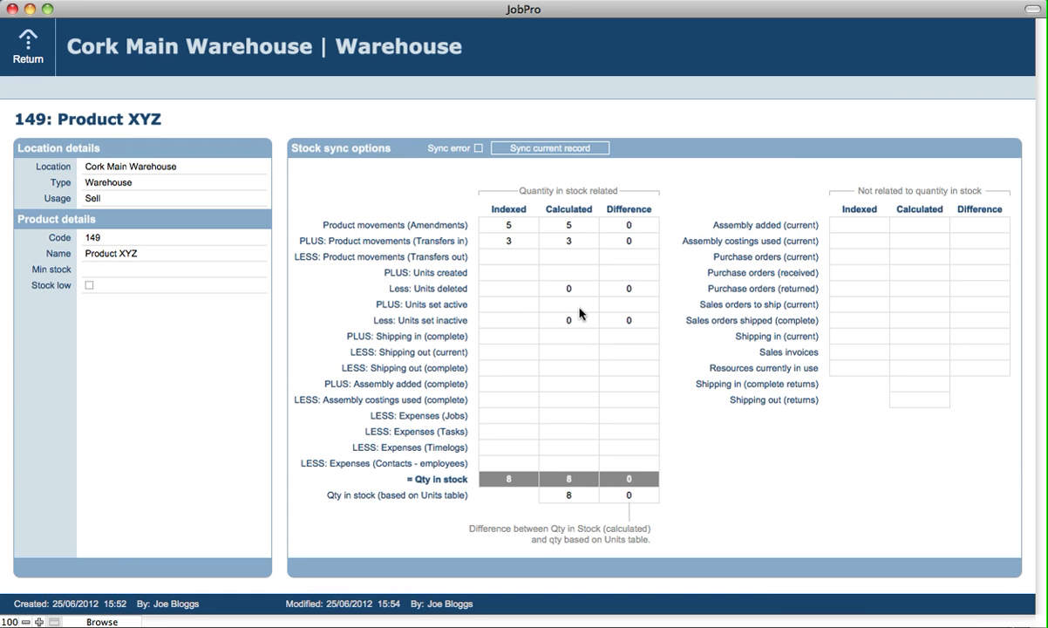
mouse_move(598, 489)
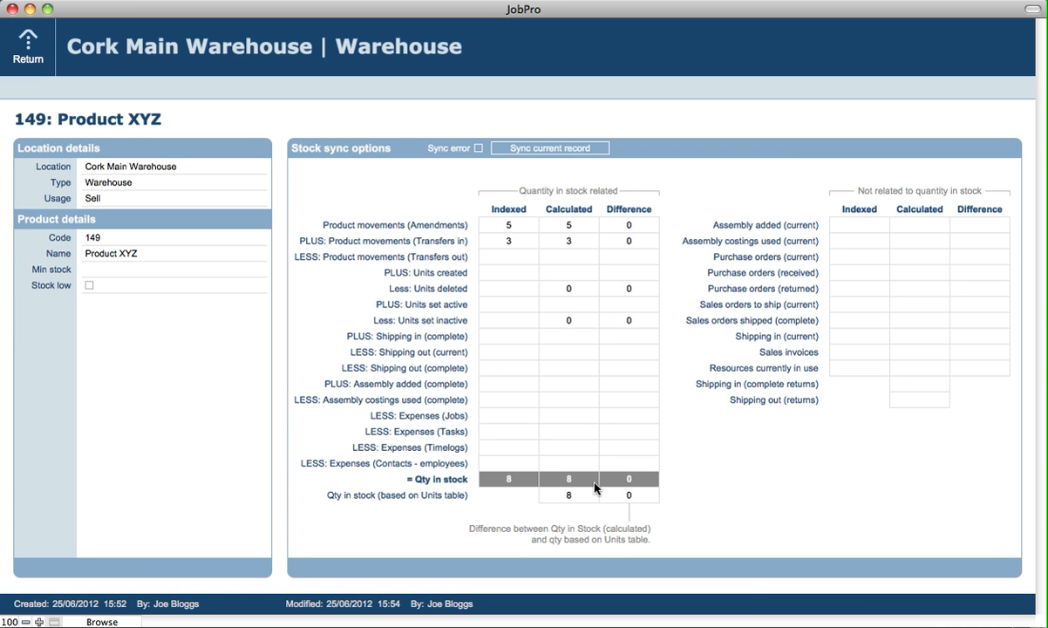
mouse_move(439, 505)
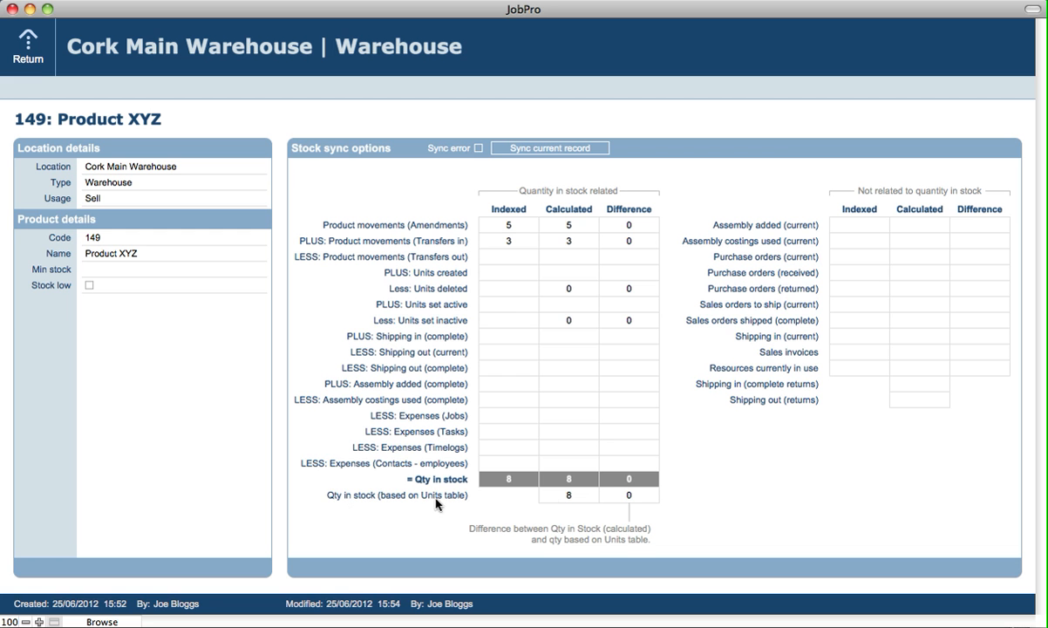
mouse_move(569, 512)
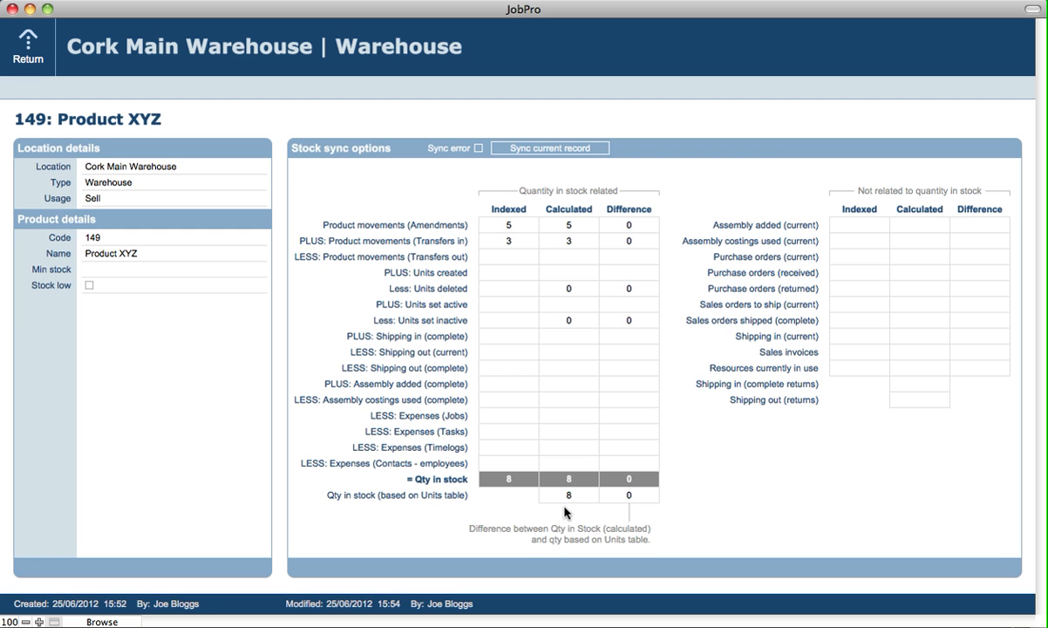
mouse_move(598, 322)
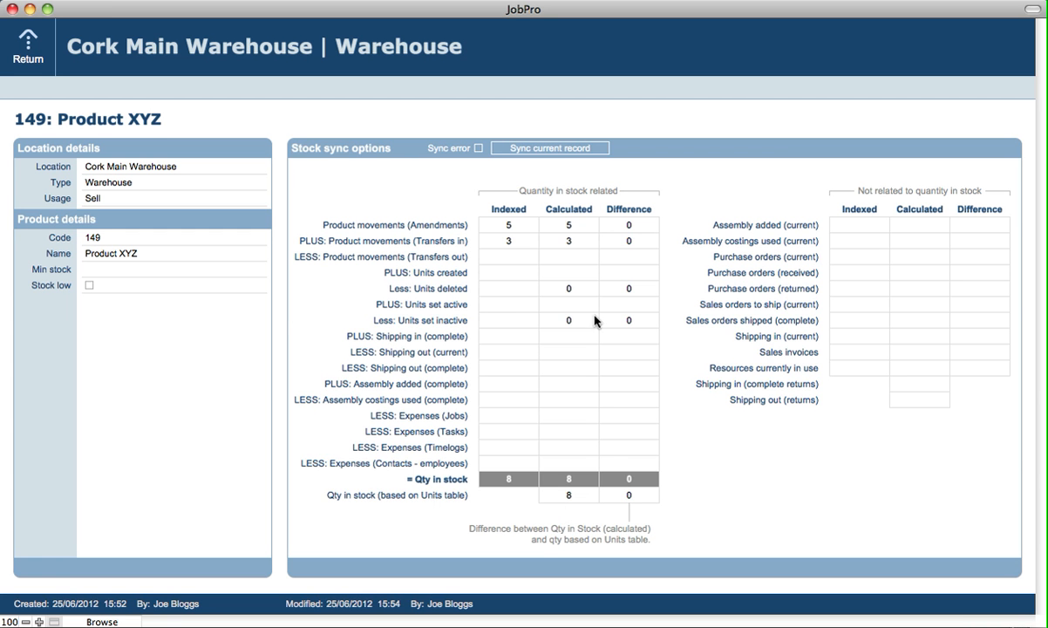
mouse_move(629, 242)
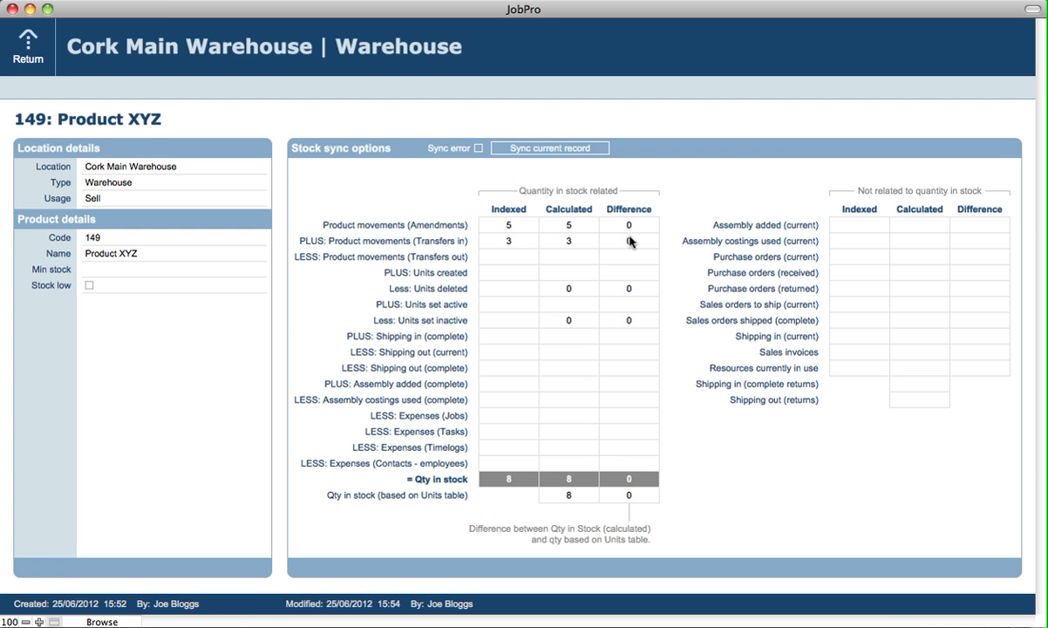
mouse_move(635, 190)
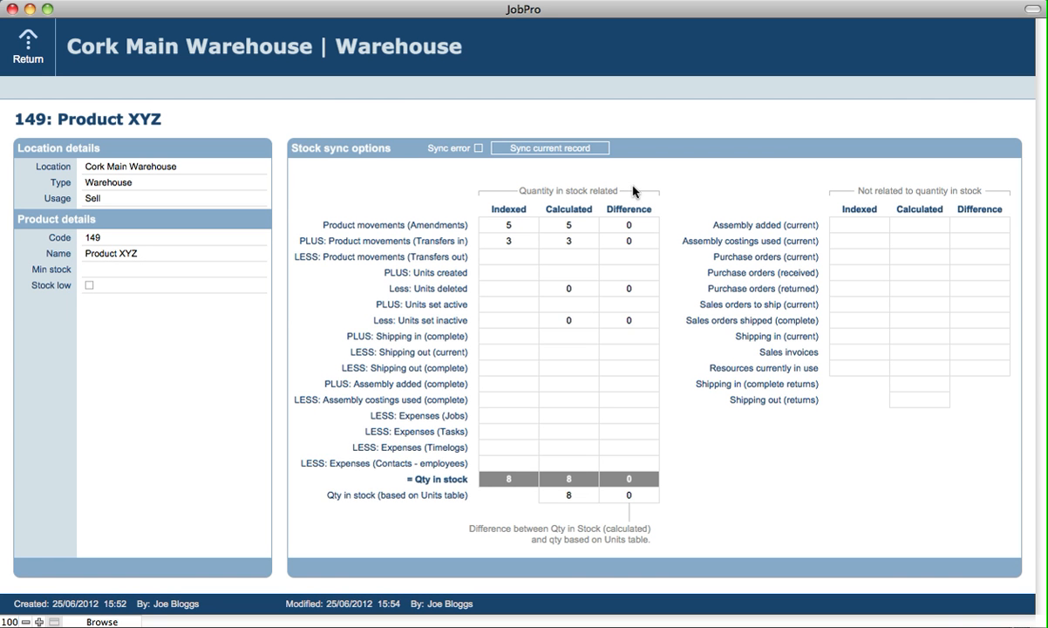
mouse_move(598, 233)
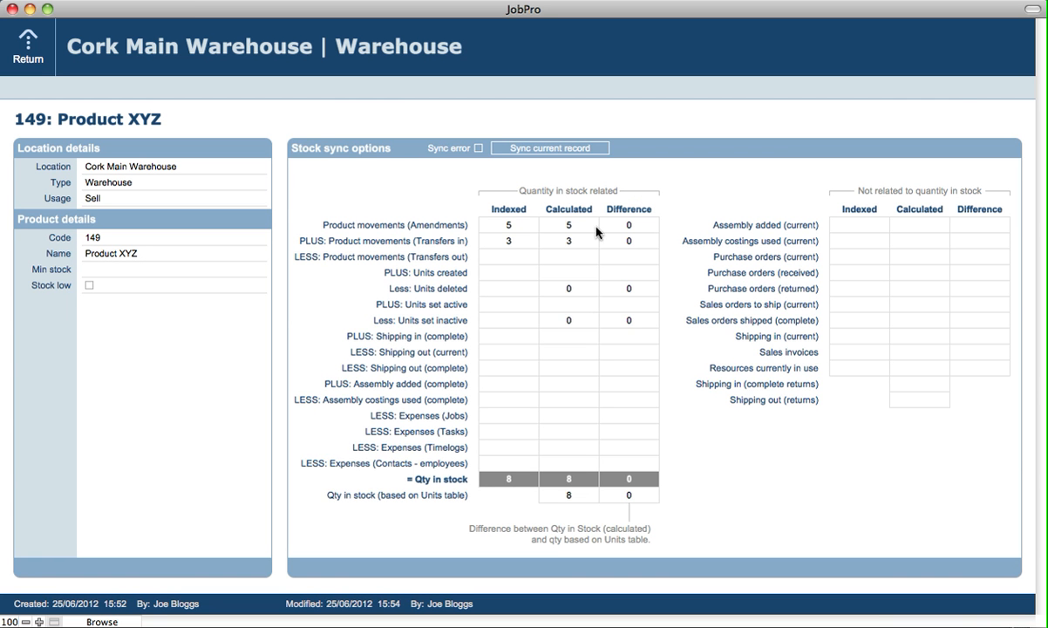
mouse_move(626, 226)
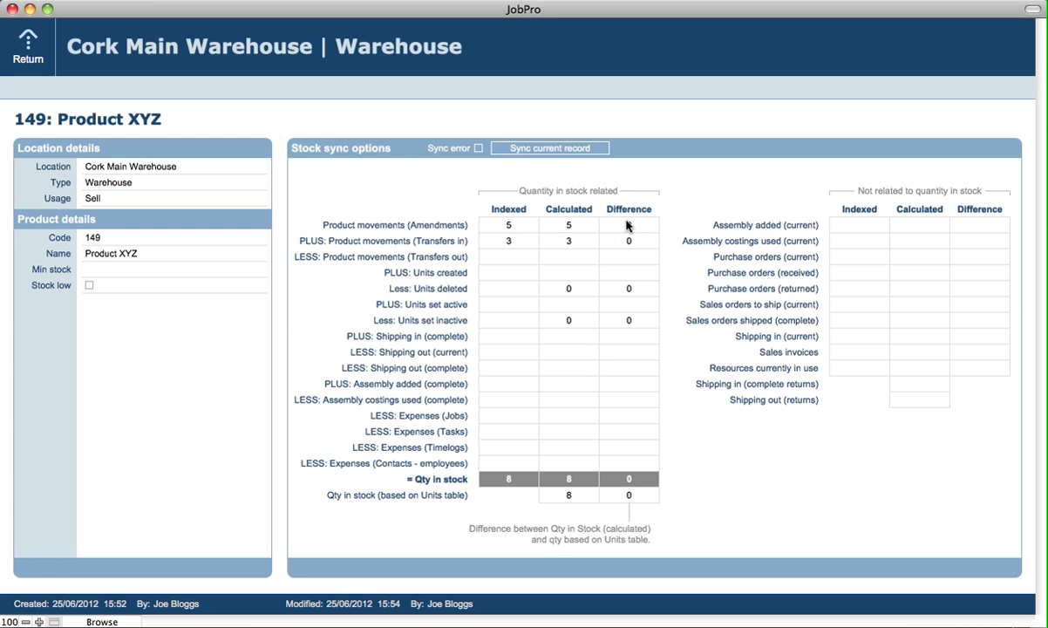
mouse_move(626, 248)
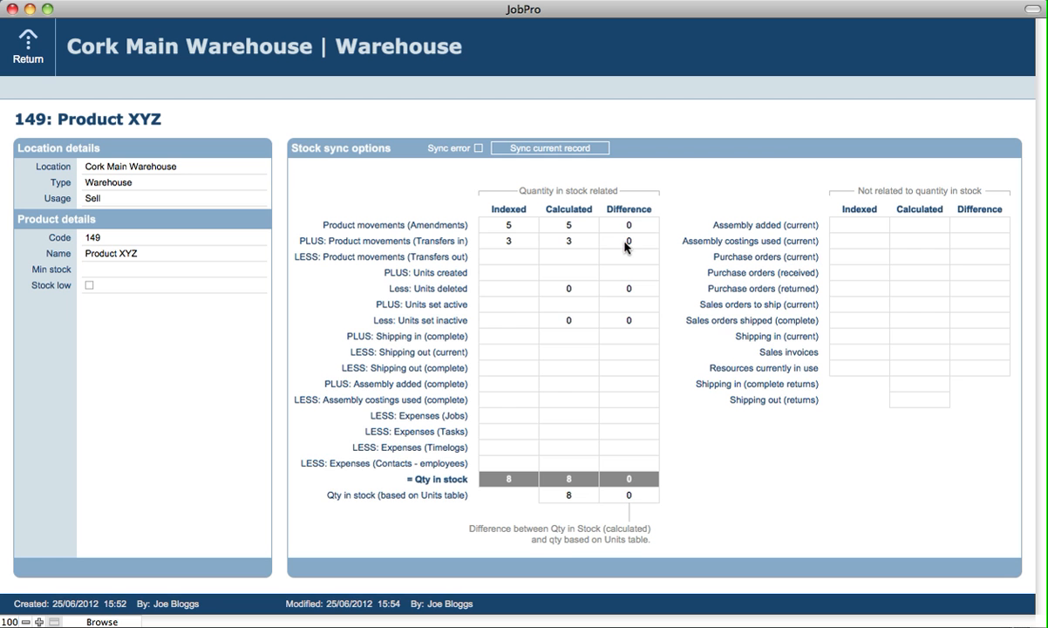
- Change the indexed Transfers in quantity from 3 to 4, flagging a sync error
left_click(628, 241)
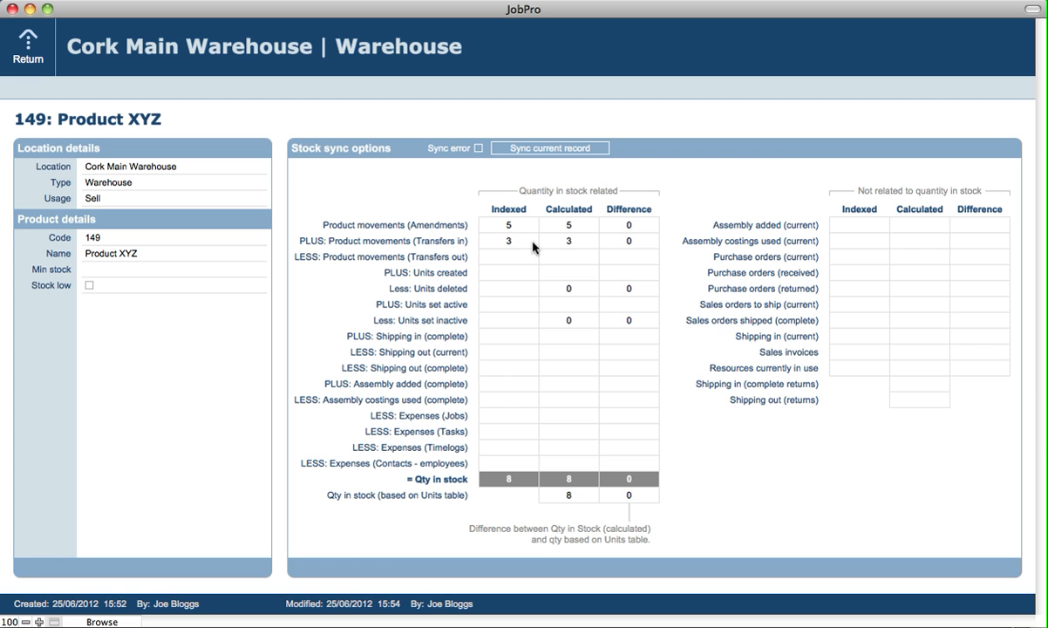
left_click(508, 241)
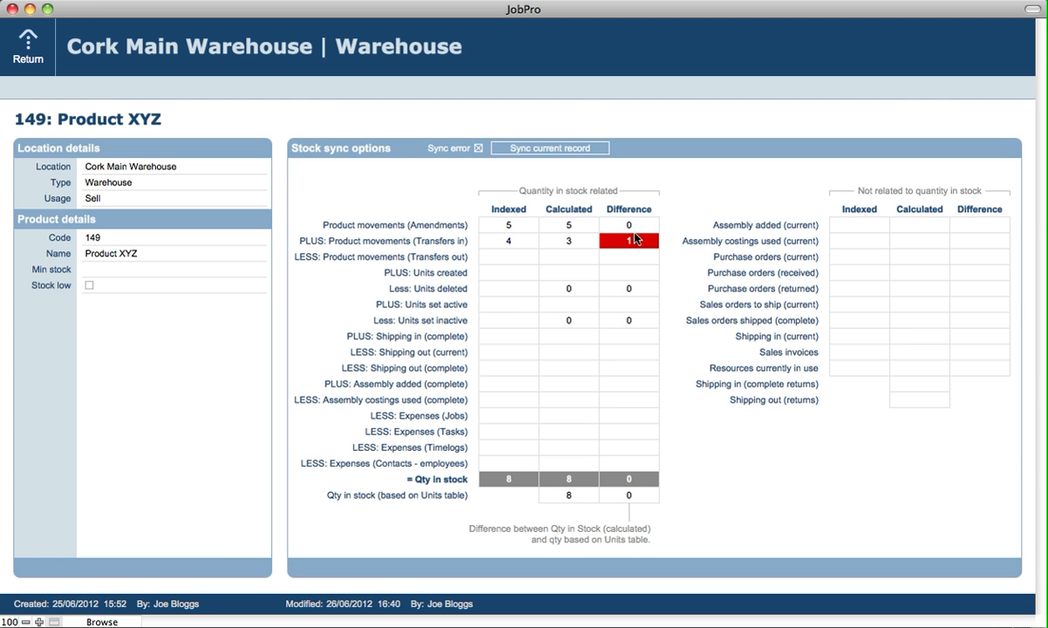
mouse_move(632, 254)
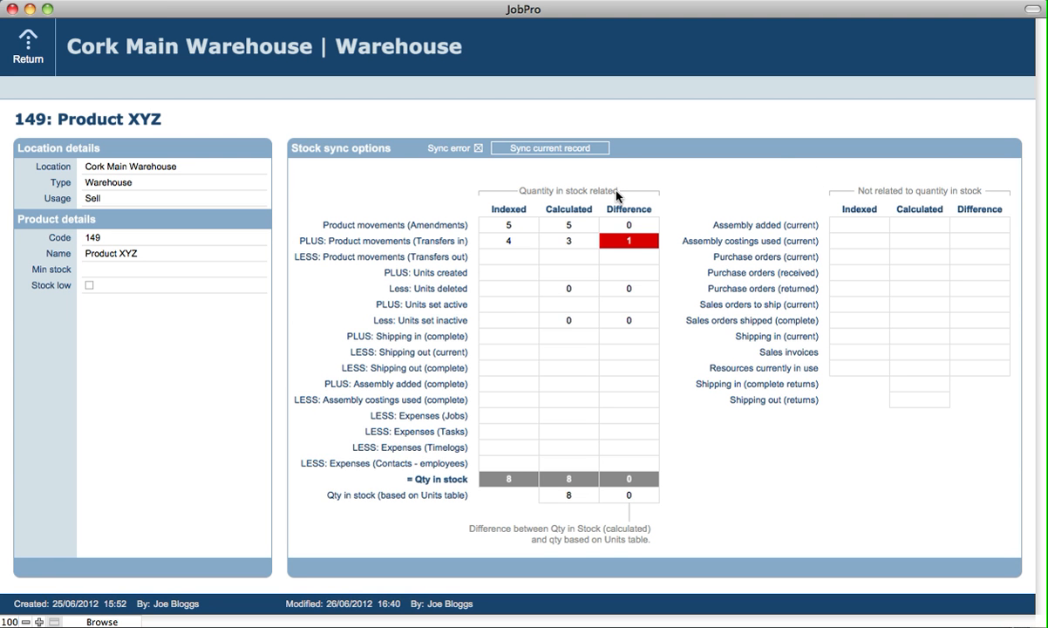
mouse_move(35, 57)
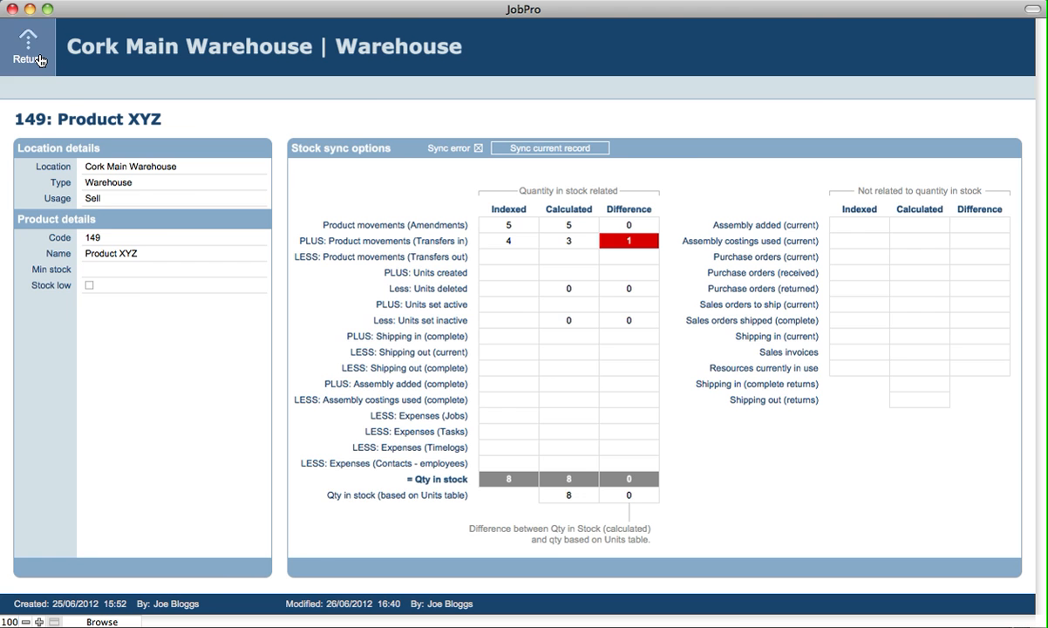
- Return to Product XYZ's Stock tab, where Cork Main Warehouse shows a sync error
left_click(28, 46)
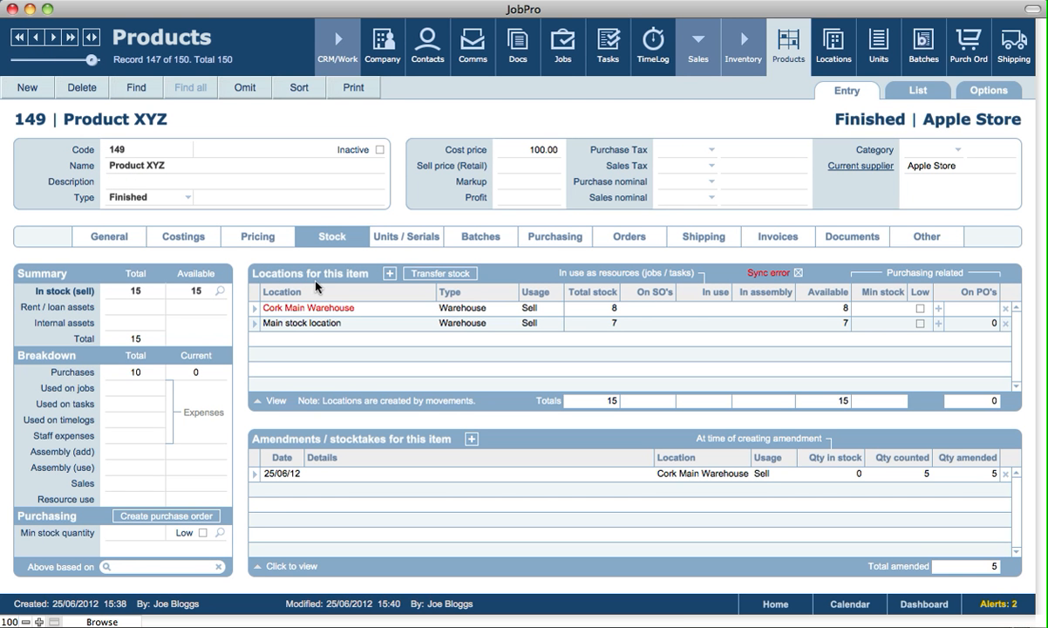
mouse_move(489, 319)
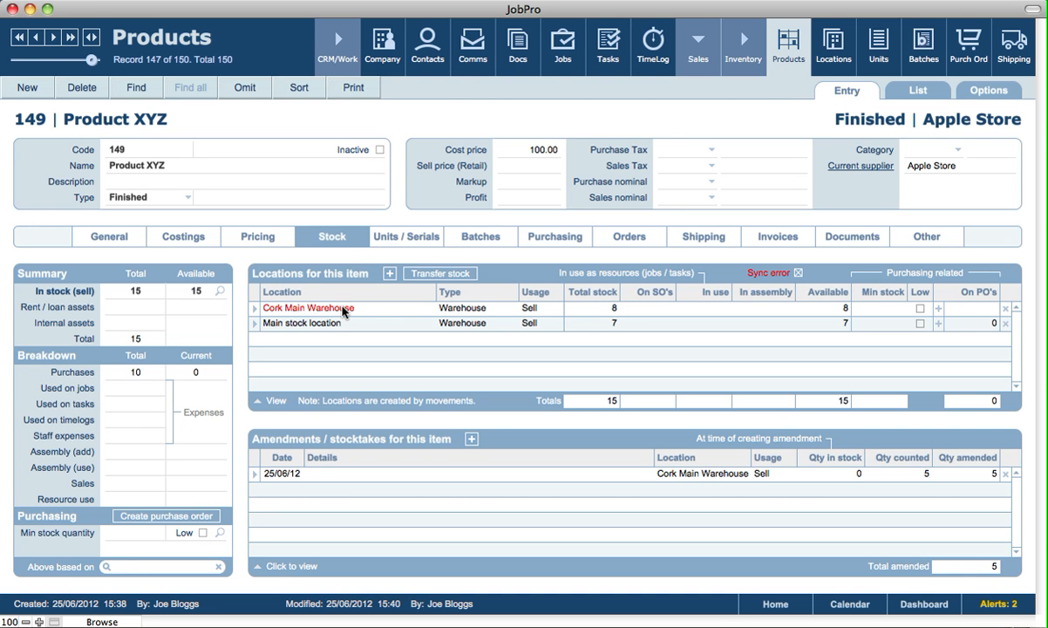
mouse_move(792, 283)
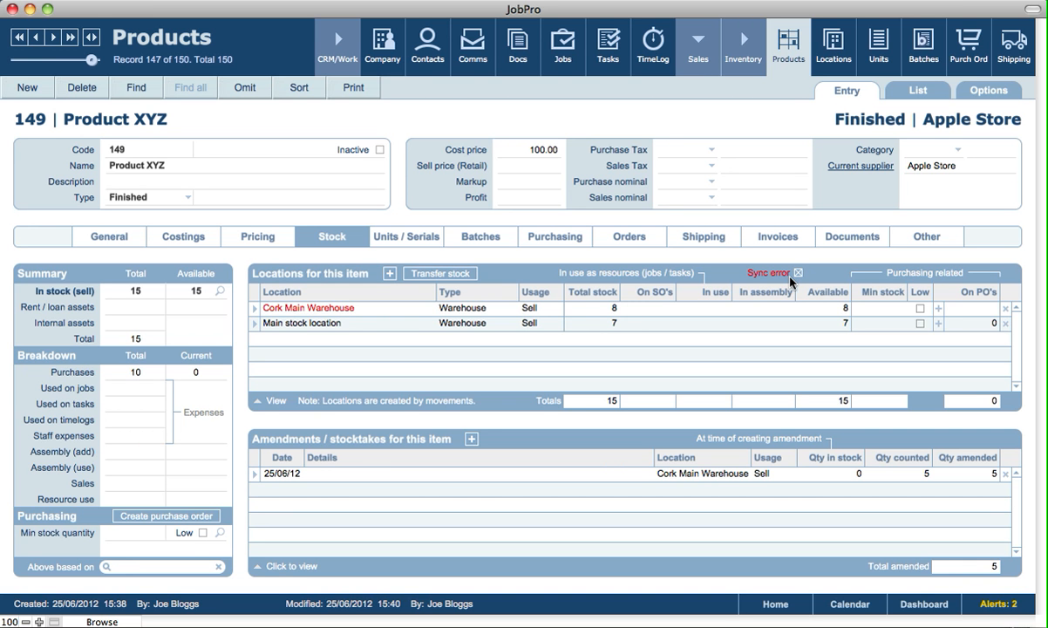
mouse_move(796, 279)
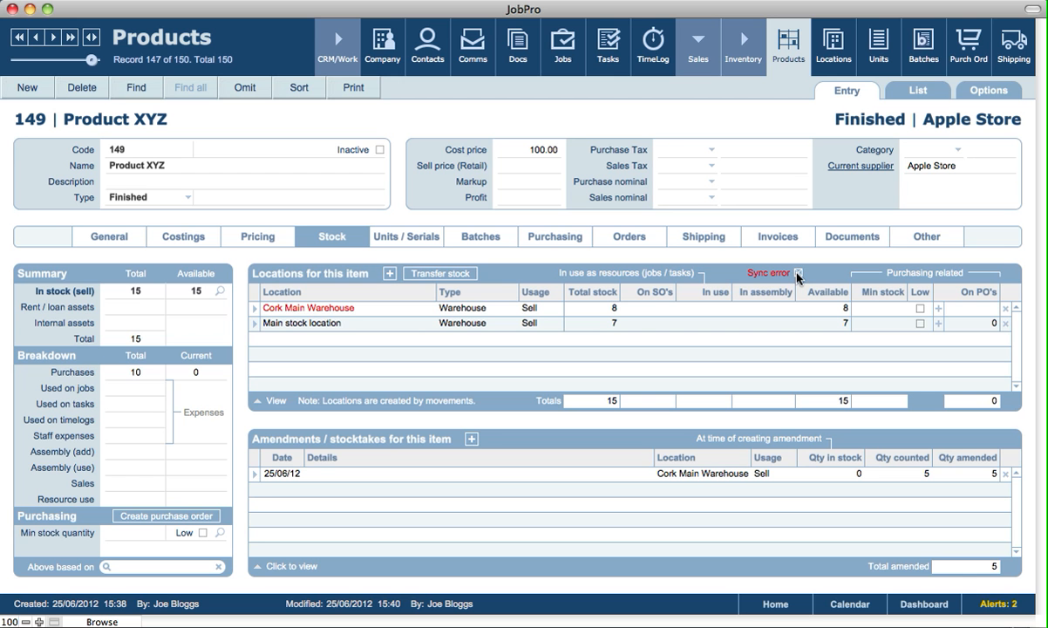
mouse_move(296, 280)
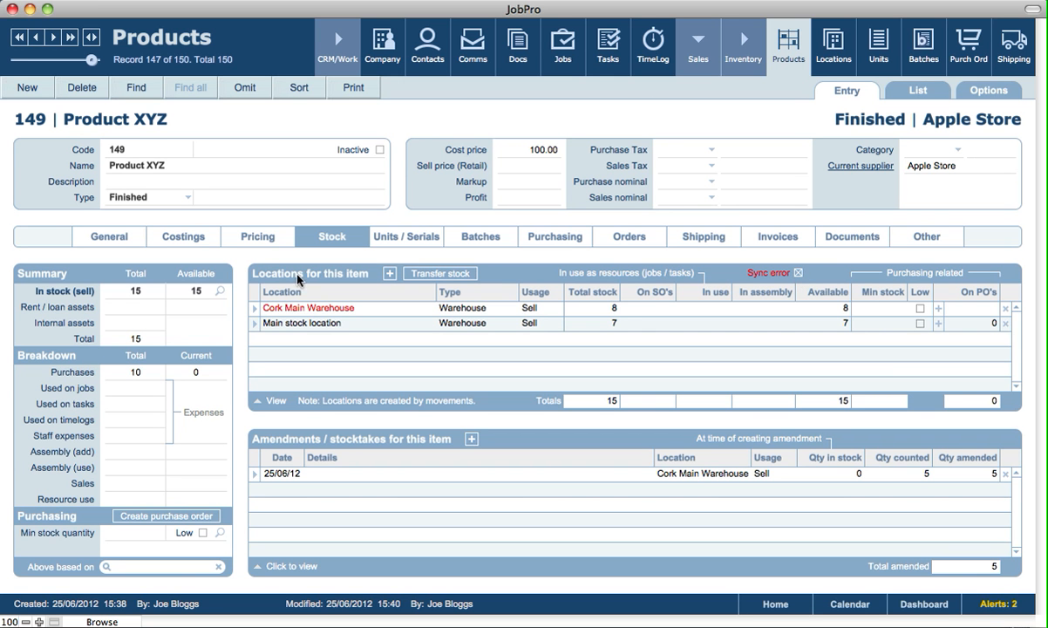
mouse_move(256, 314)
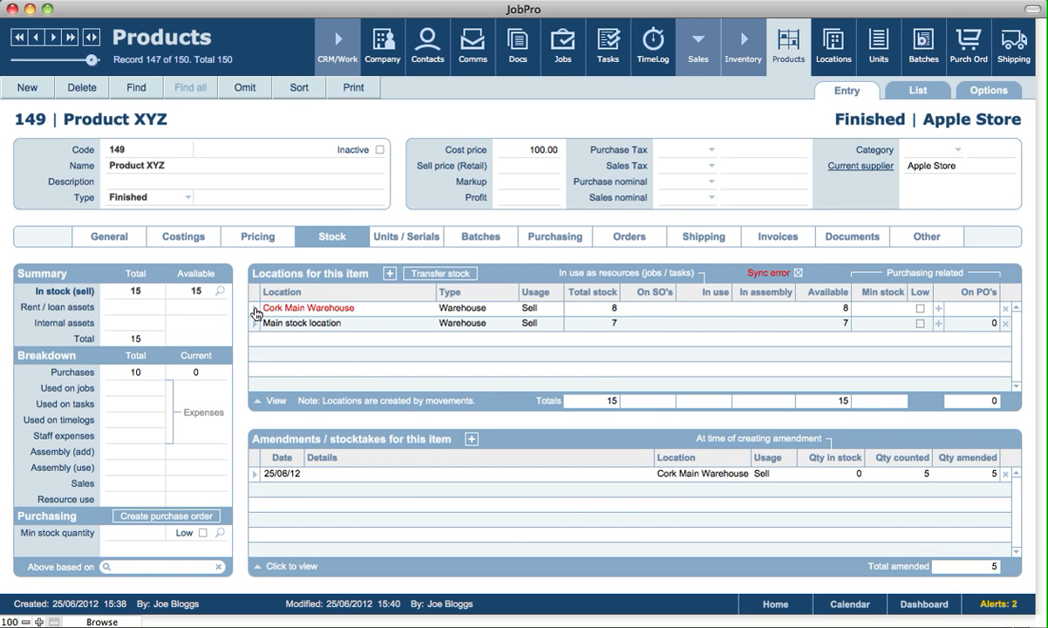
- Resync Cork Main Warehouse, then re-enter 4 as the indexed Transfers in quantity
left_click(307, 308)
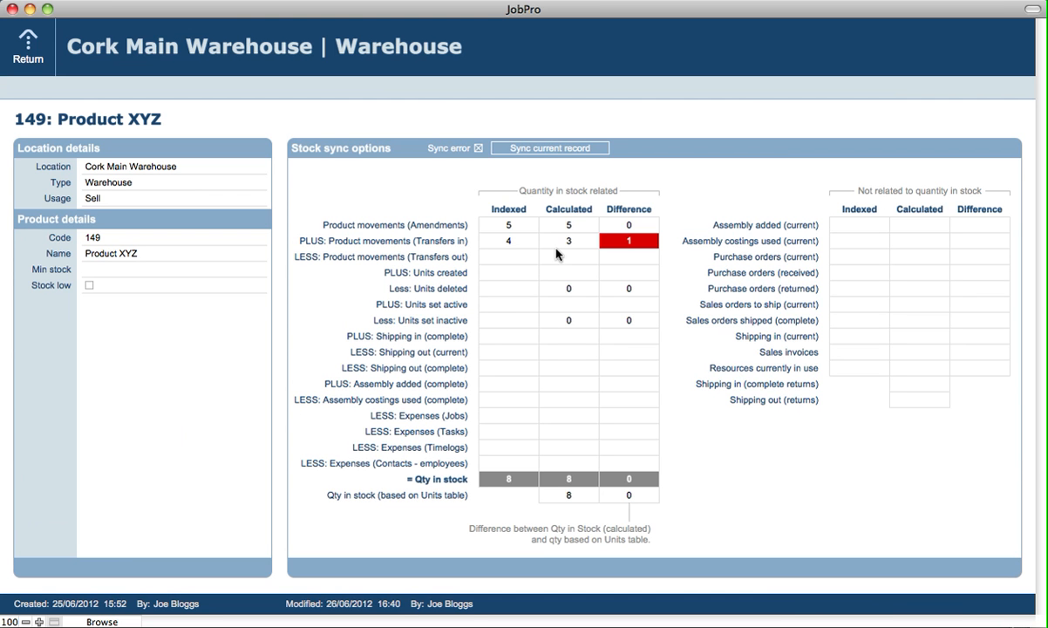
mouse_move(509, 249)
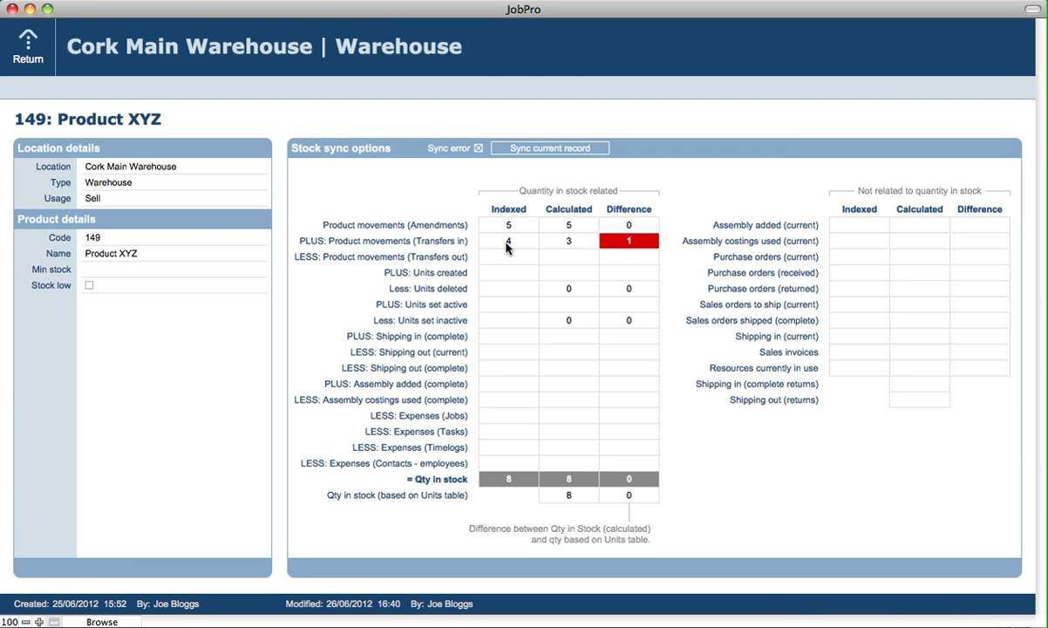
mouse_move(499, 216)
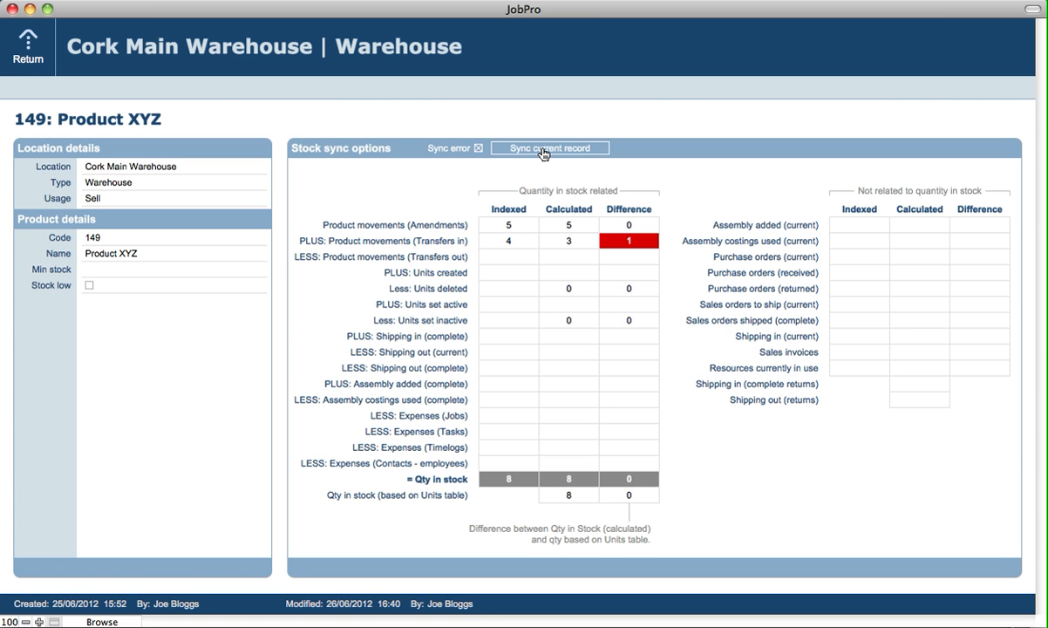
left_click(548, 147)
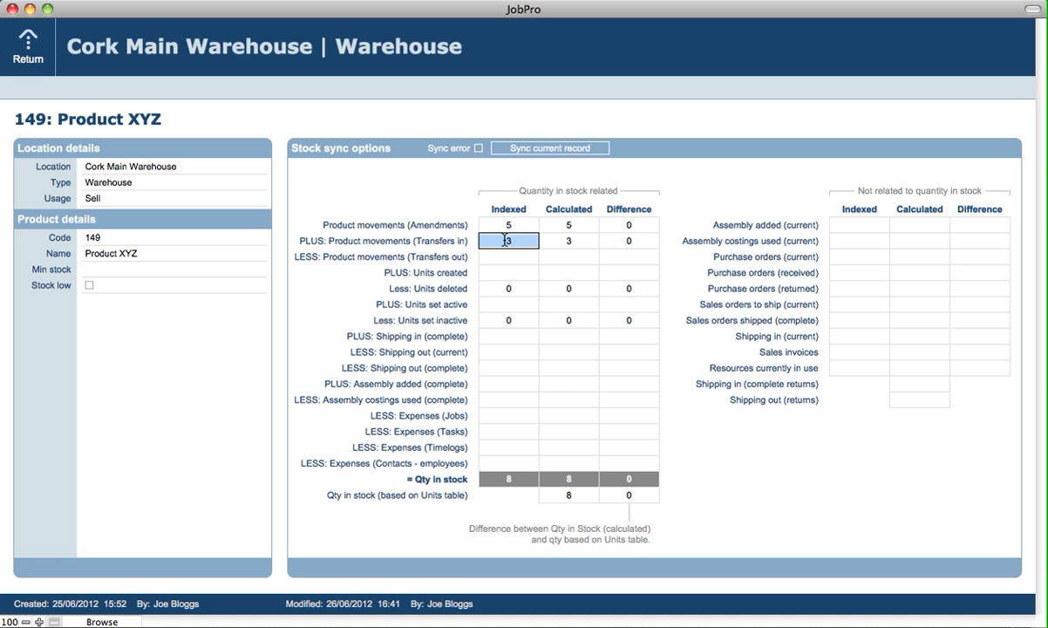
type("4")
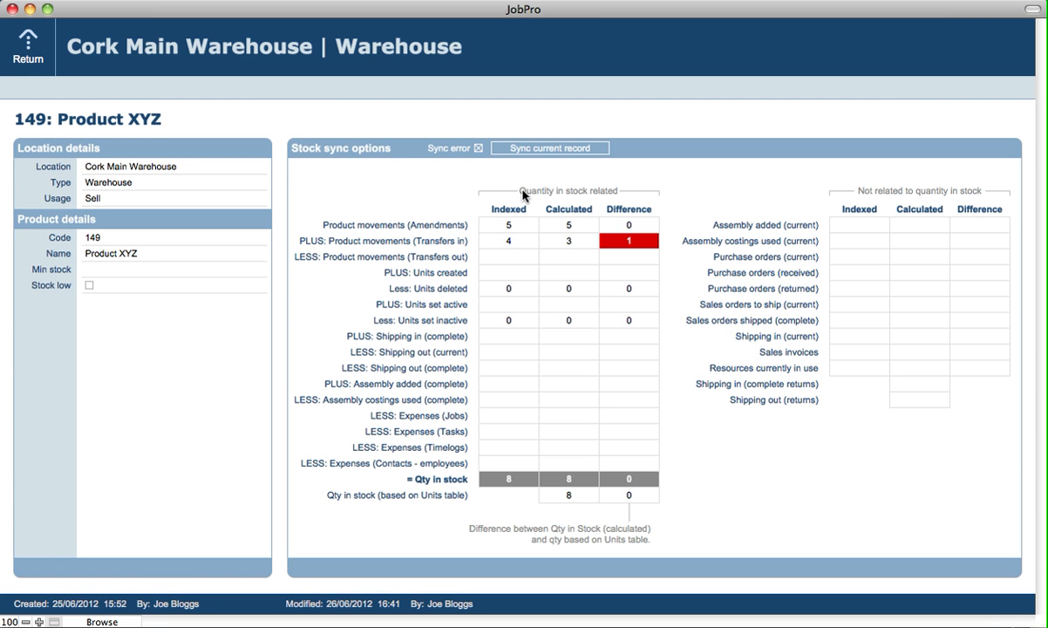
mouse_move(535, 266)
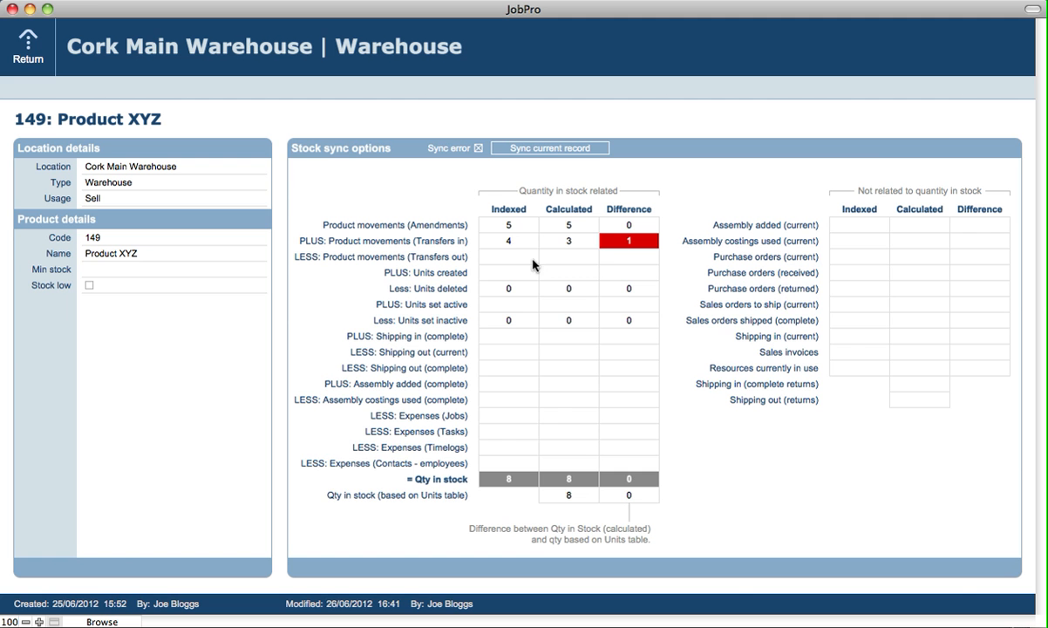
mouse_move(26, 51)
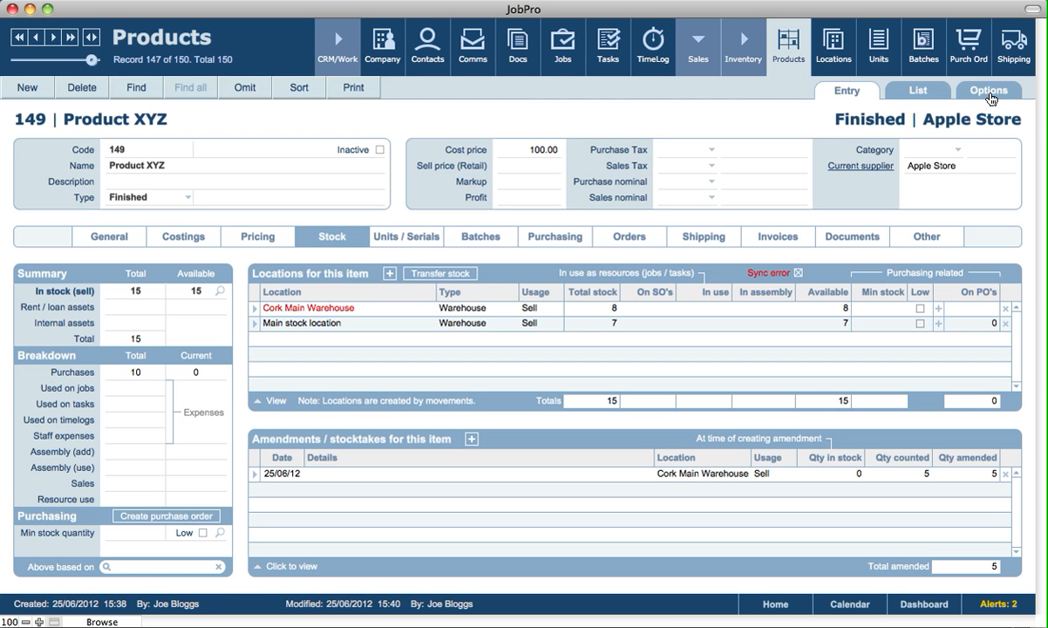
- Find records with out-of-sync stock quantities, returning only Product XYZ
left_click(989, 91)
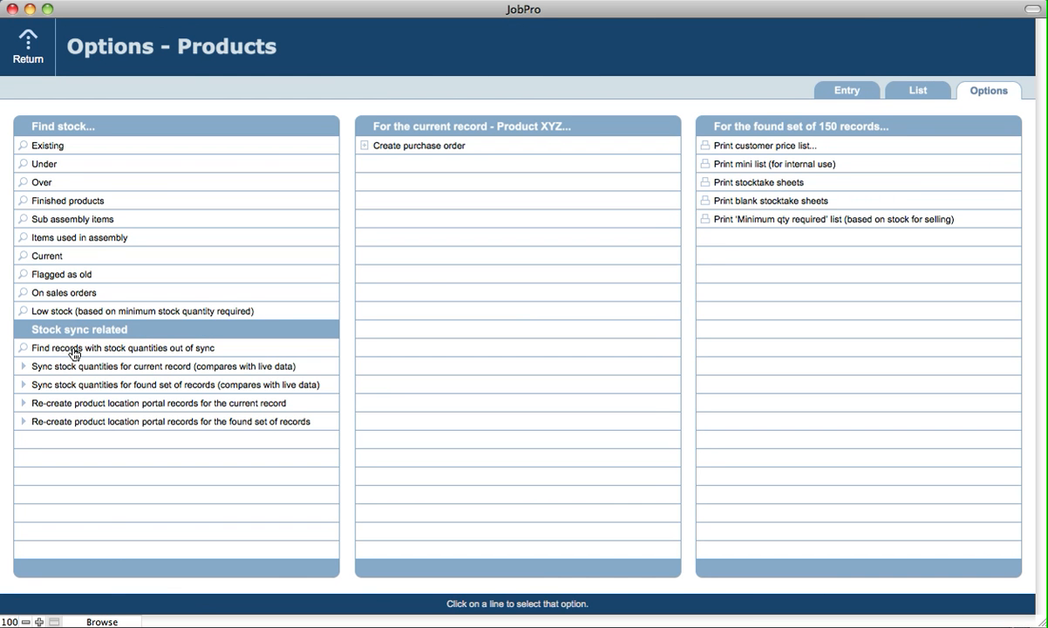
left_click(122, 347)
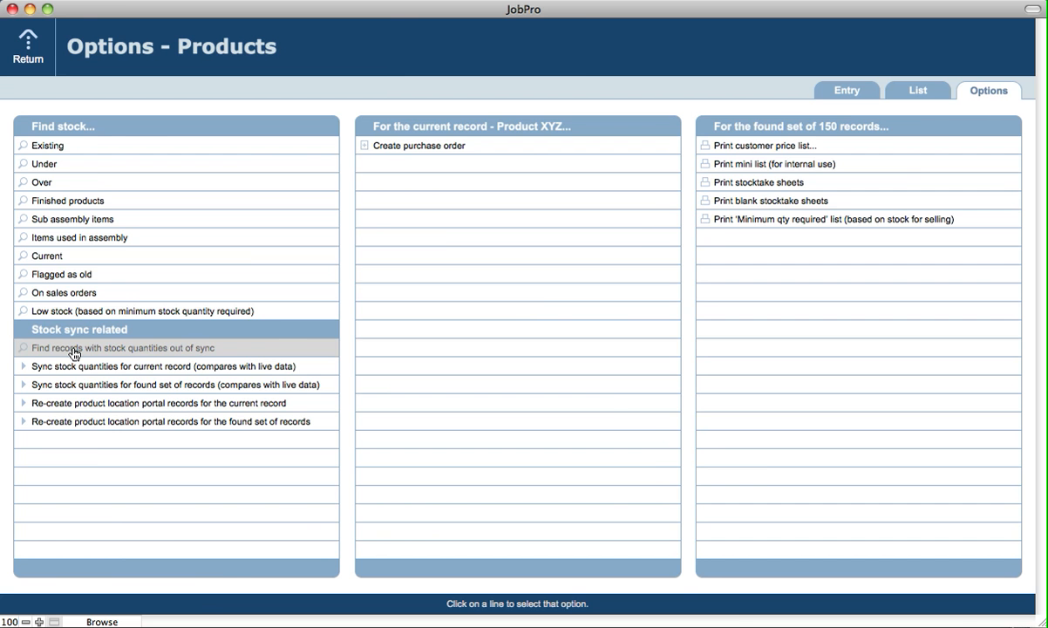
left_click(125, 348)
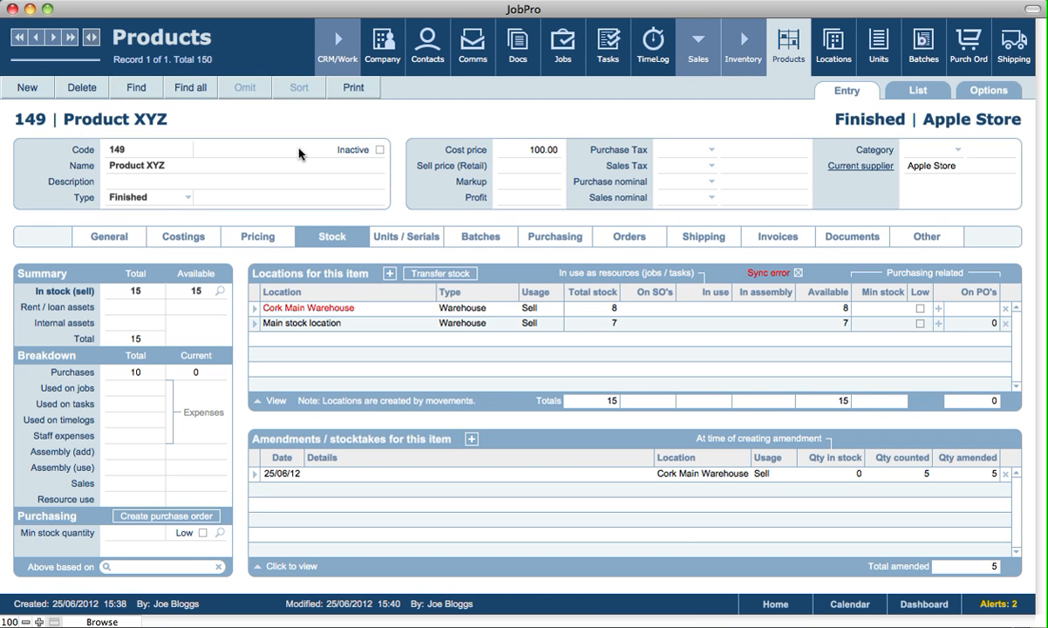
mouse_move(989, 90)
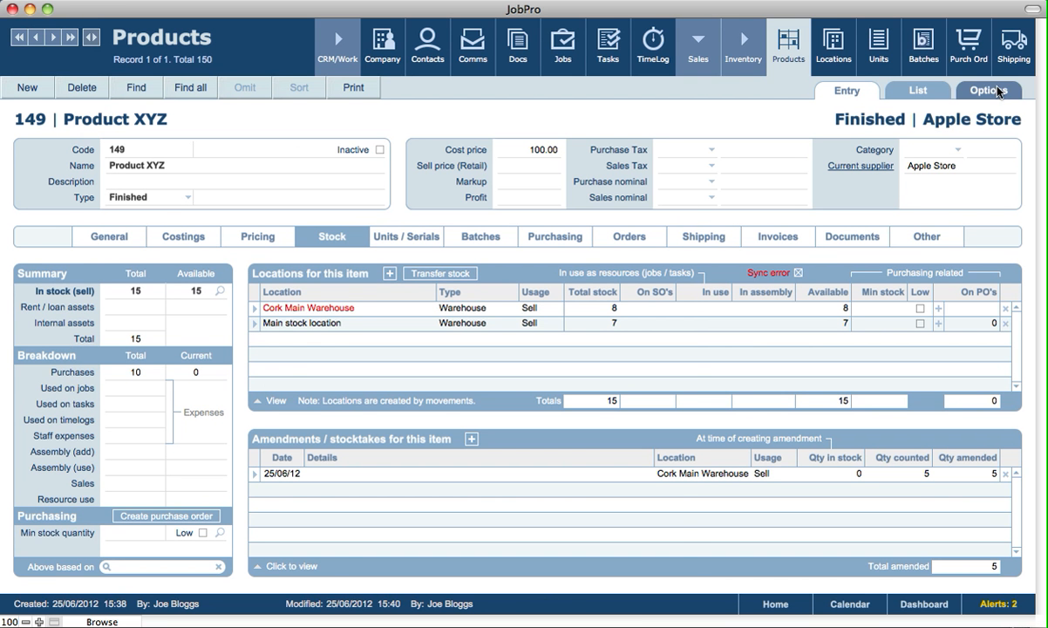
- Sync stock quantities for Product XYZ against live data
left_click(988, 90)
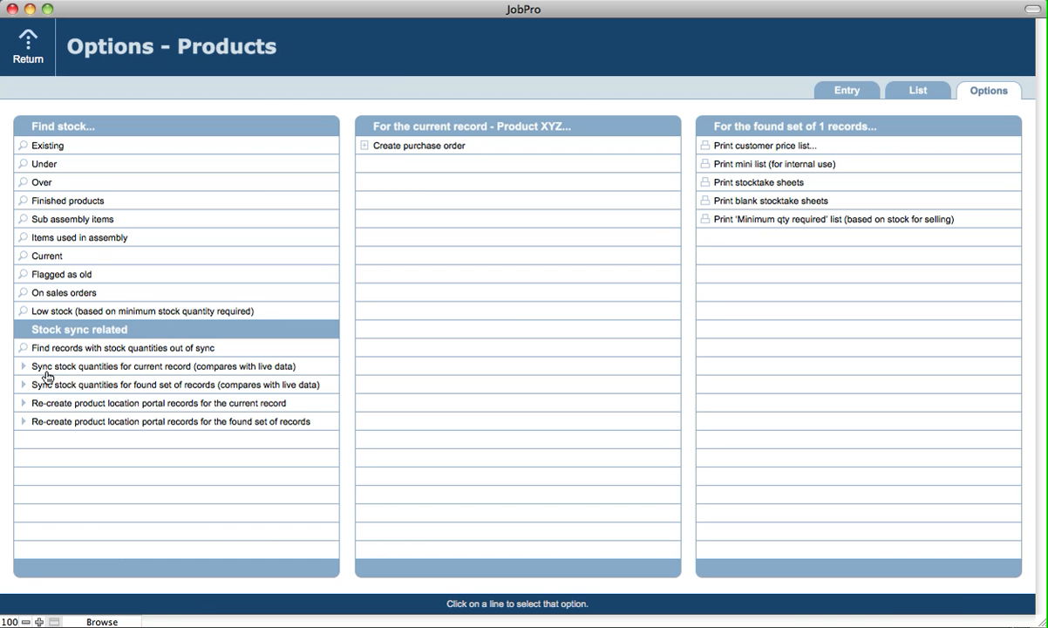
mouse_move(116, 377)
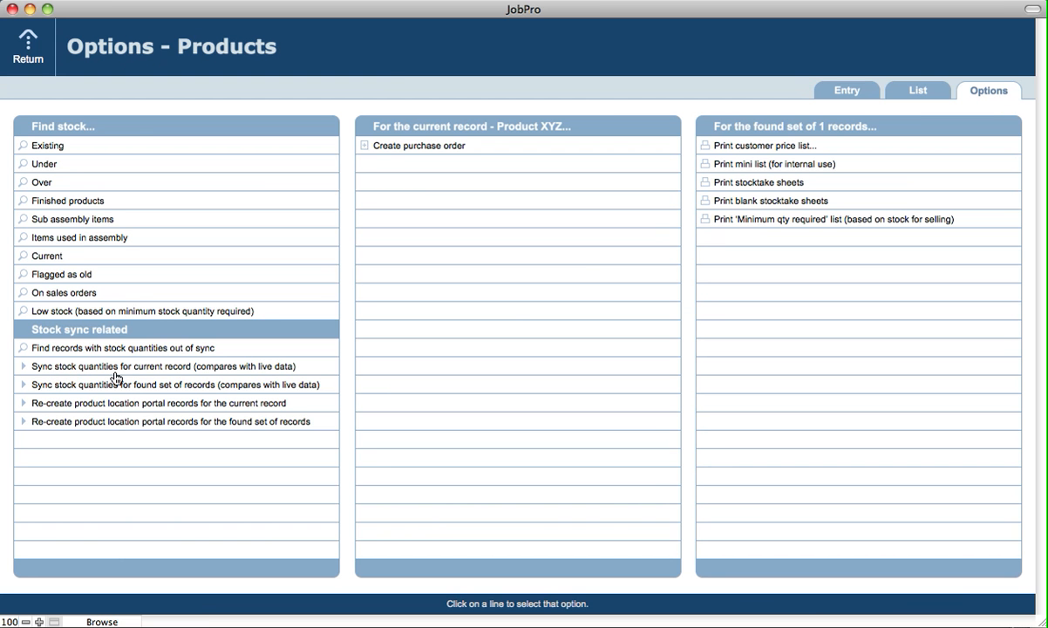
mouse_move(194, 379)
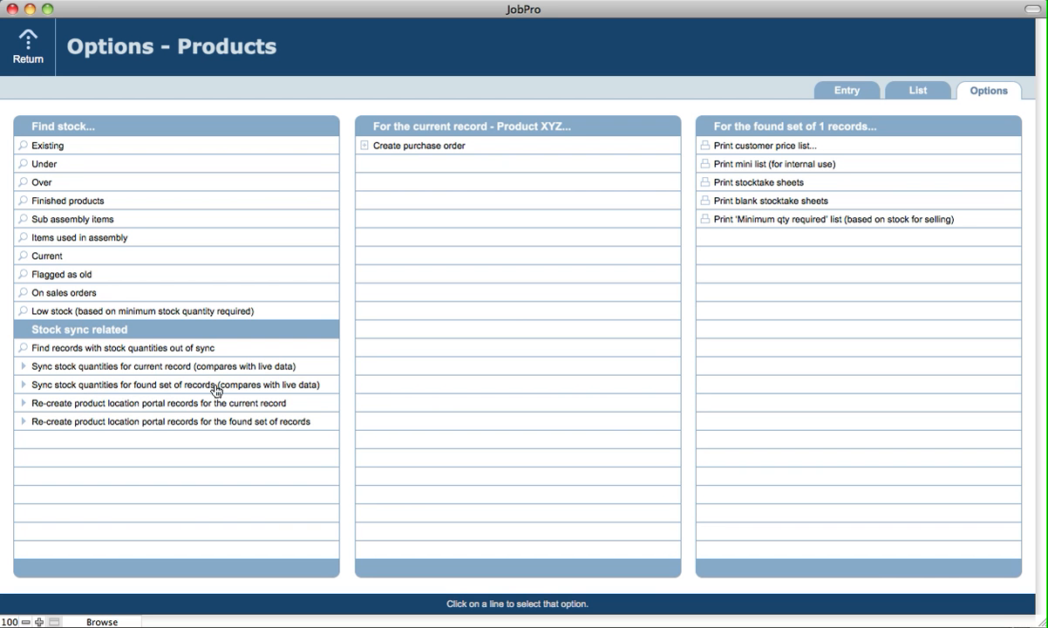
mouse_move(122, 348)
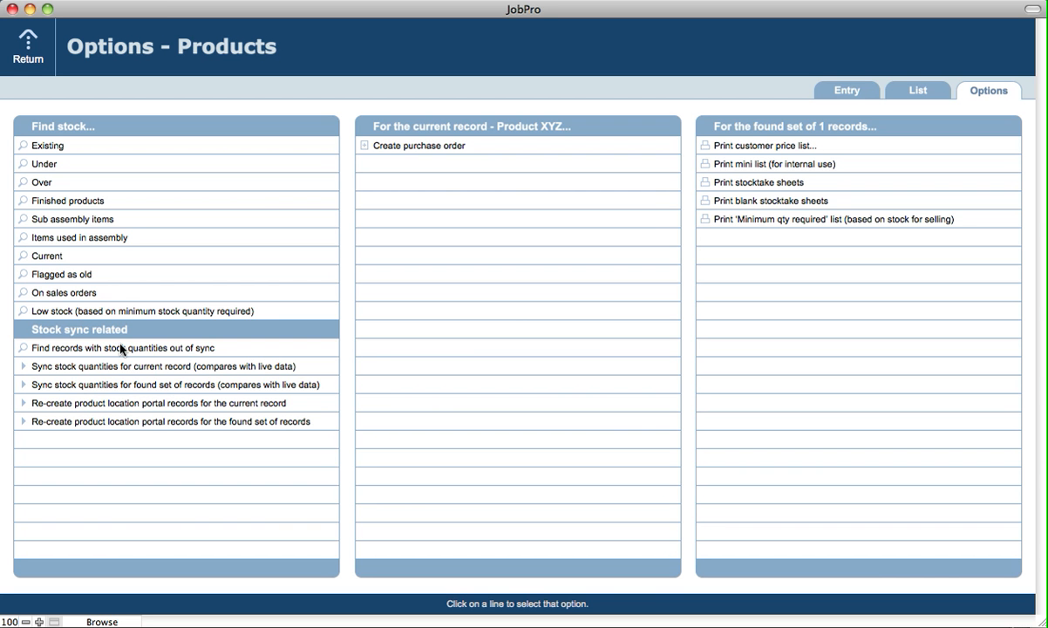
mouse_move(119, 388)
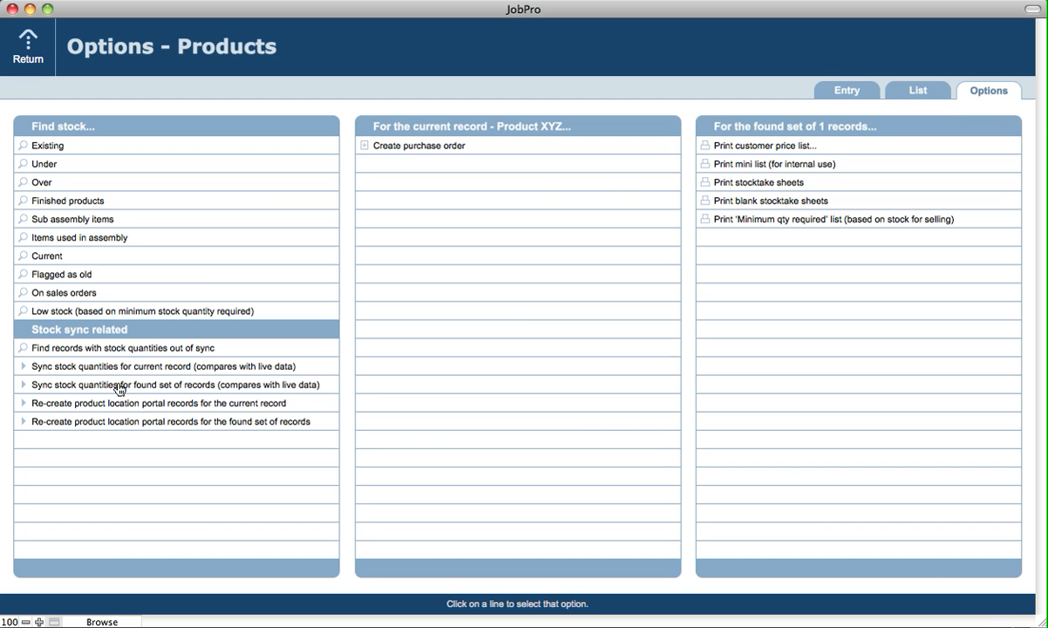
mouse_move(121, 388)
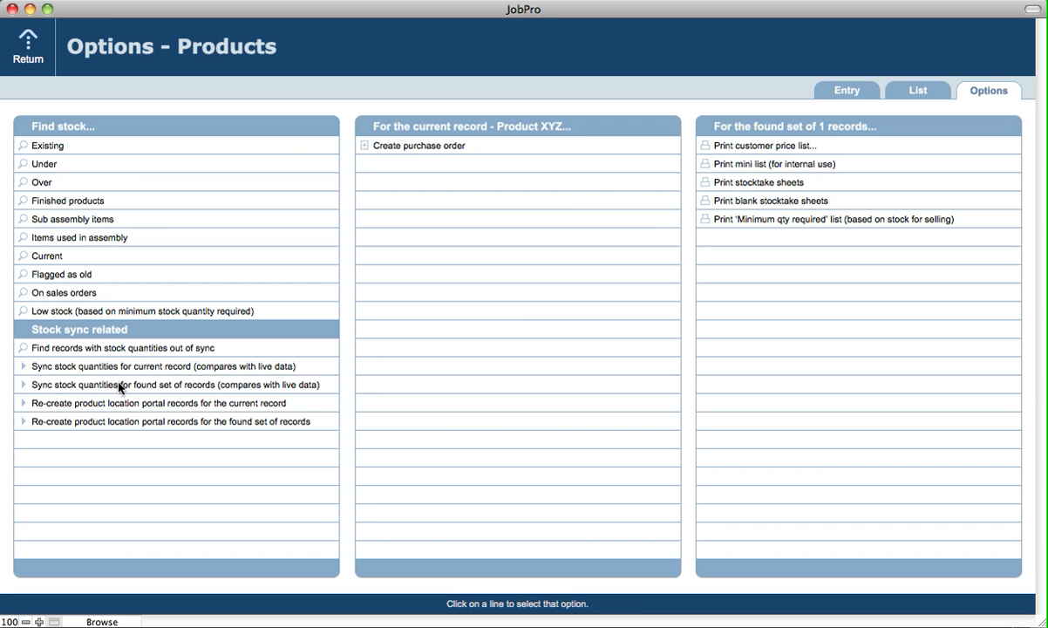
mouse_move(125, 375)
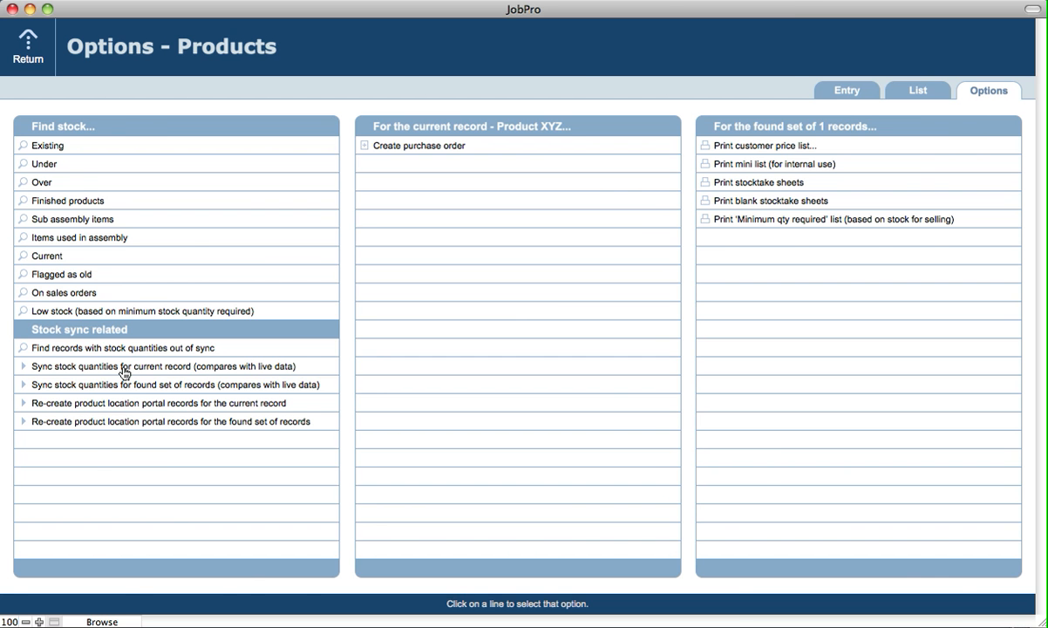
left_click(166, 365)
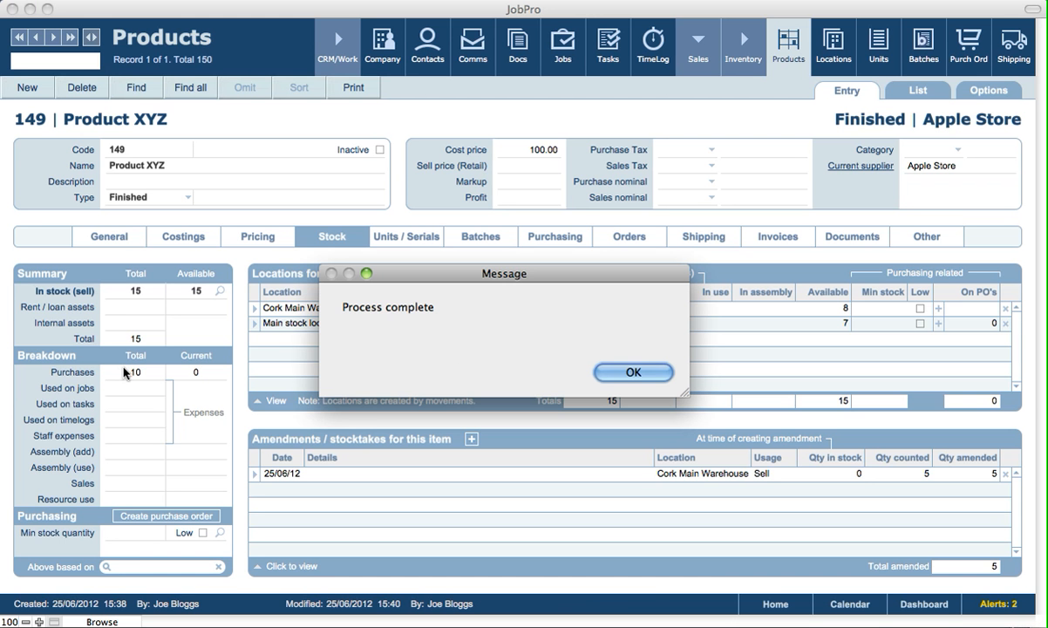
- Dismiss the Process complete message, leaving both stock locations unflagged
left_click(633, 372)
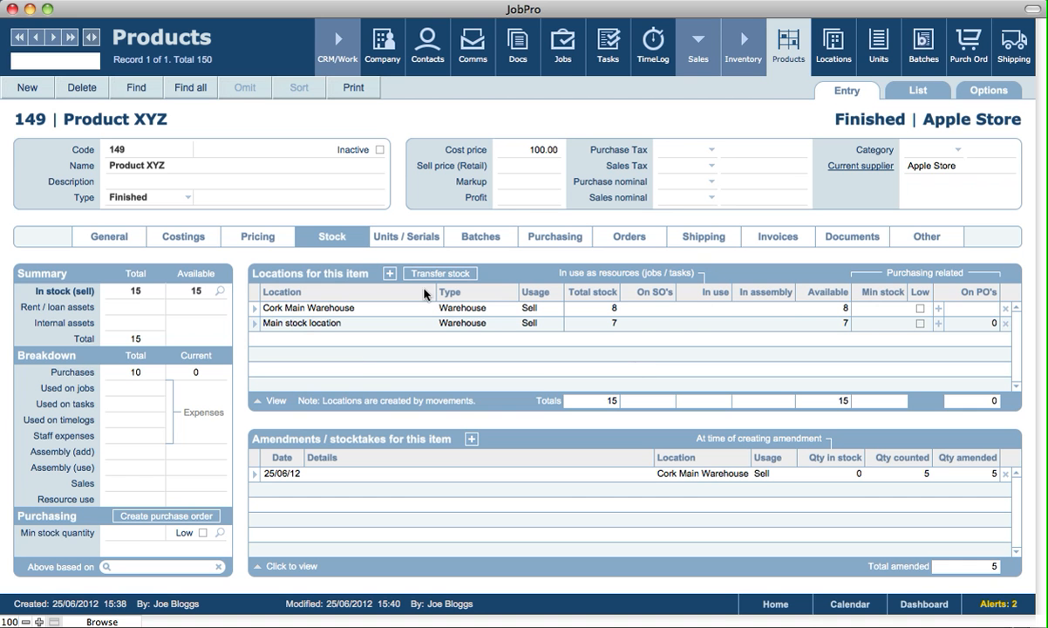
mouse_move(334, 281)
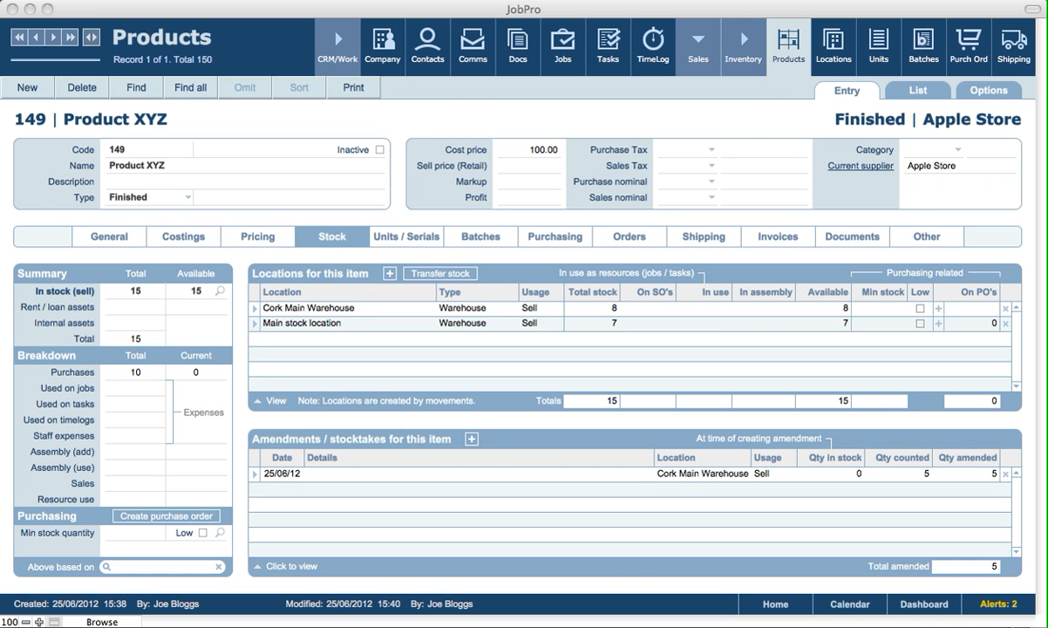
mouse_move(735, 118)
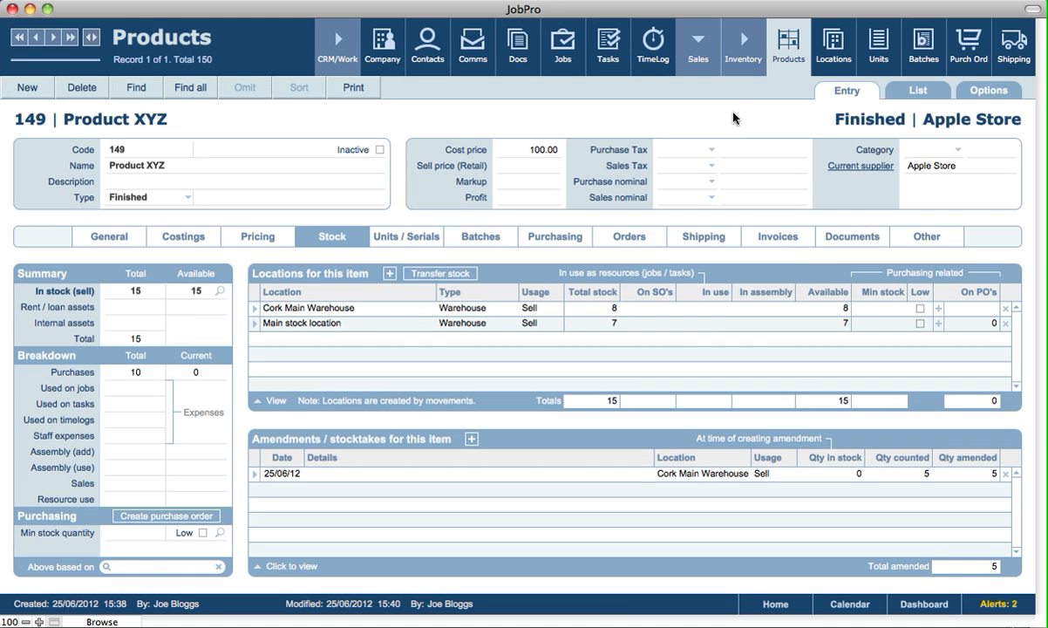
mouse_move(255, 316)
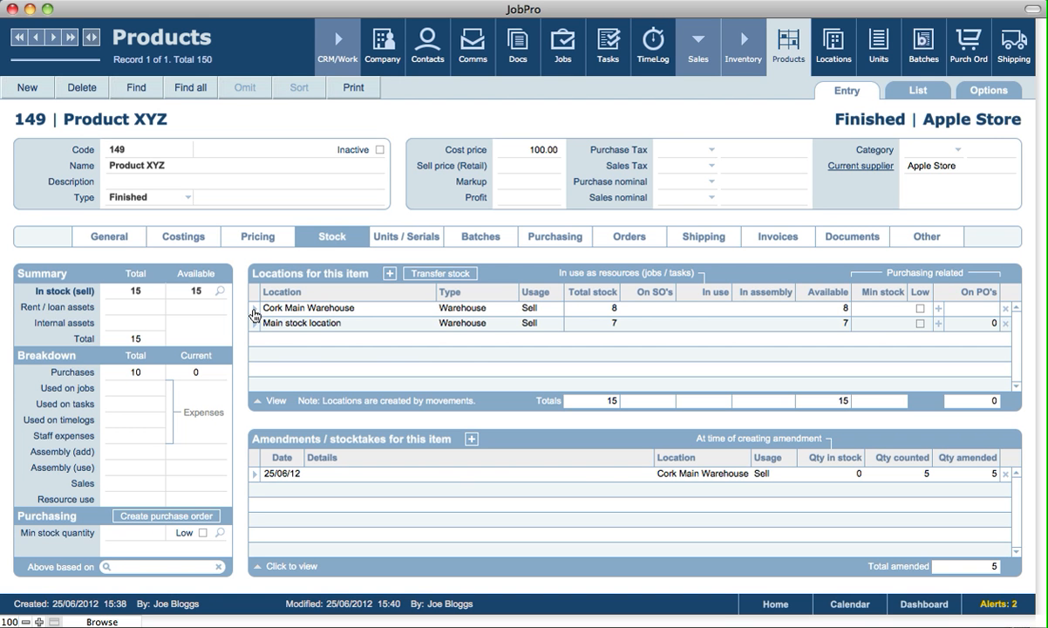
mouse_move(256, 311)
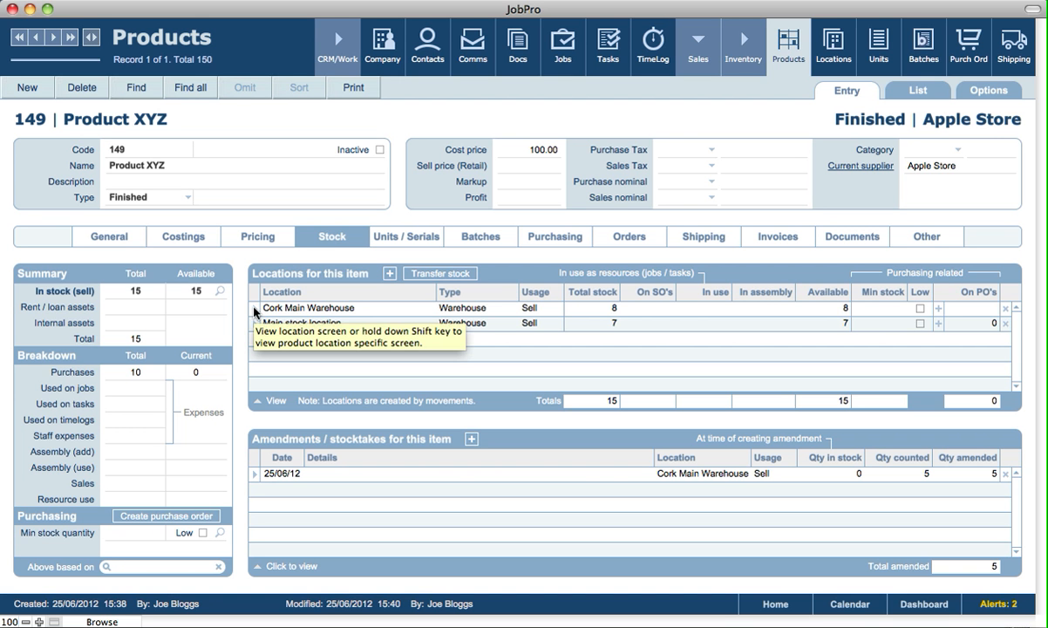